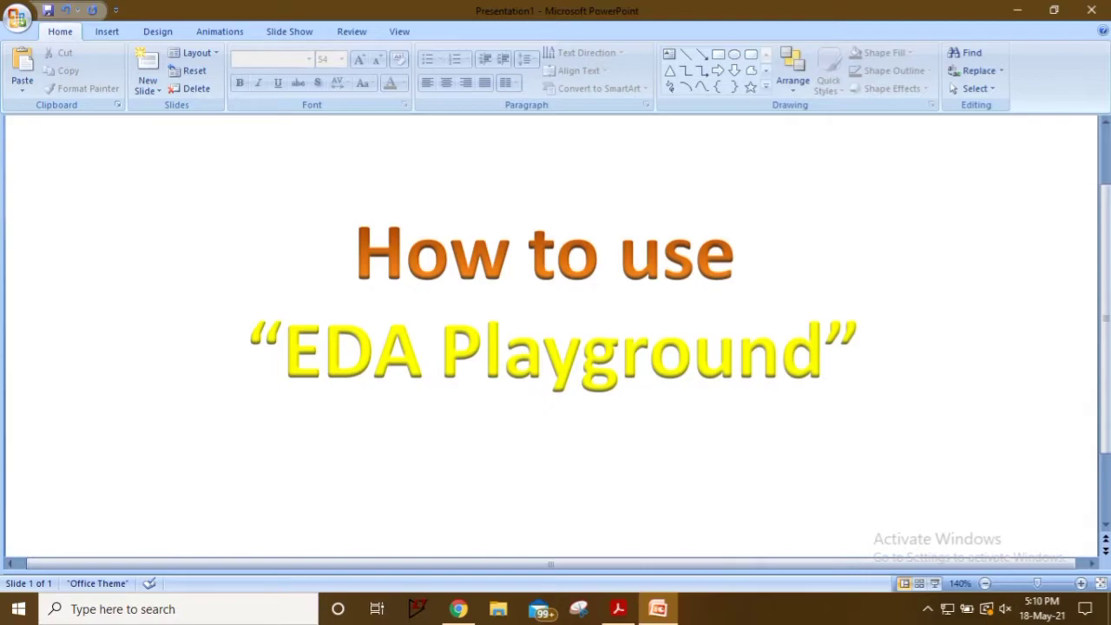
- From the Google results for 'eda playground', go to the EDA Playground: Edit code site
{"action": "left_click", "coordinate": [459, 608]}
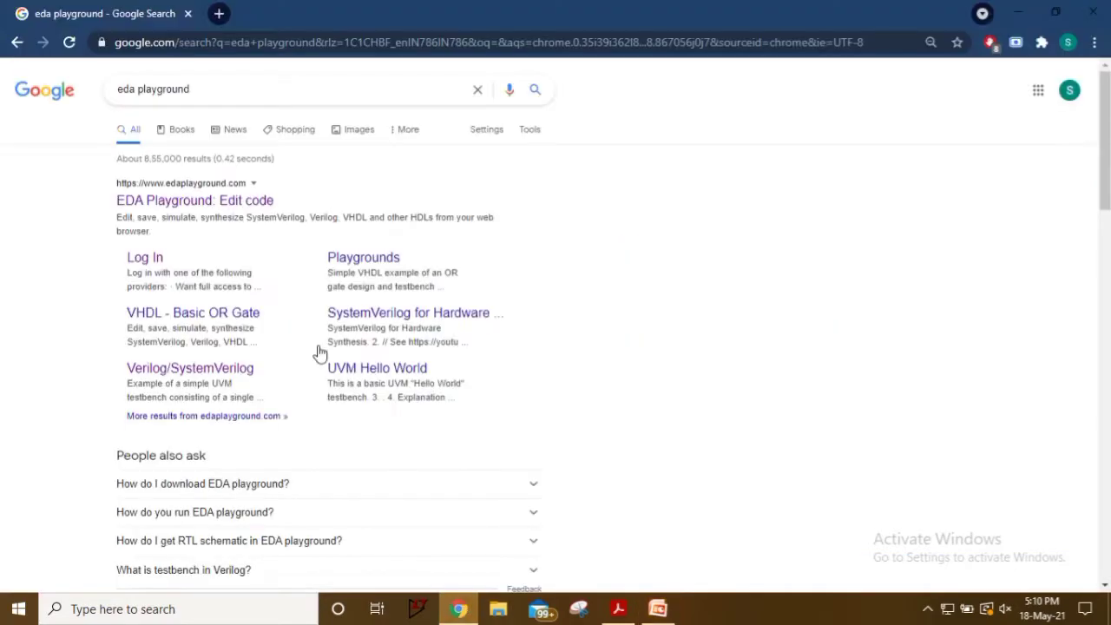
{"action": "left_click", "coordinate": [233, 89]}
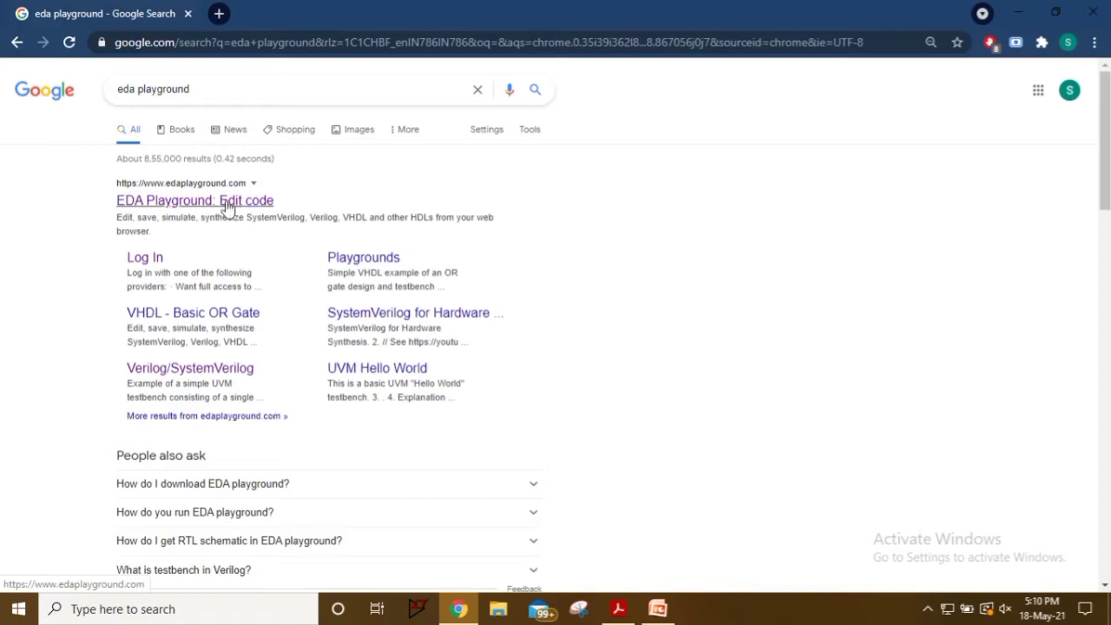
{"action": "mouse_move", "coordinate": [293, 208]}
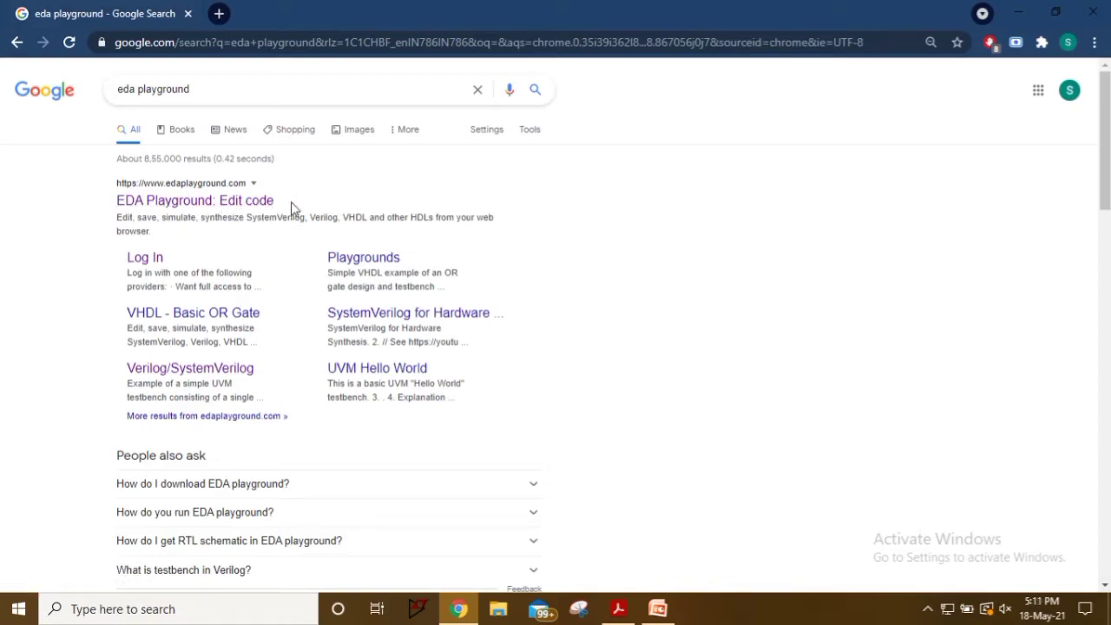
{"action": "mouse_move", "coordinate": [309, 193]}
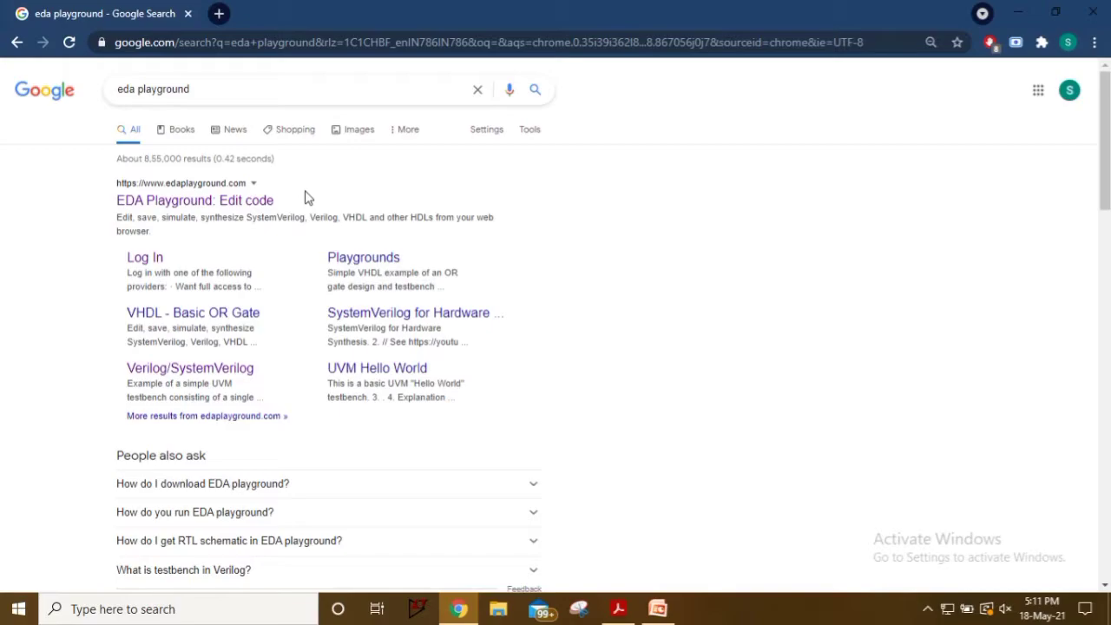
{"action": "mouse_move", "coordinate": [275, 299]}
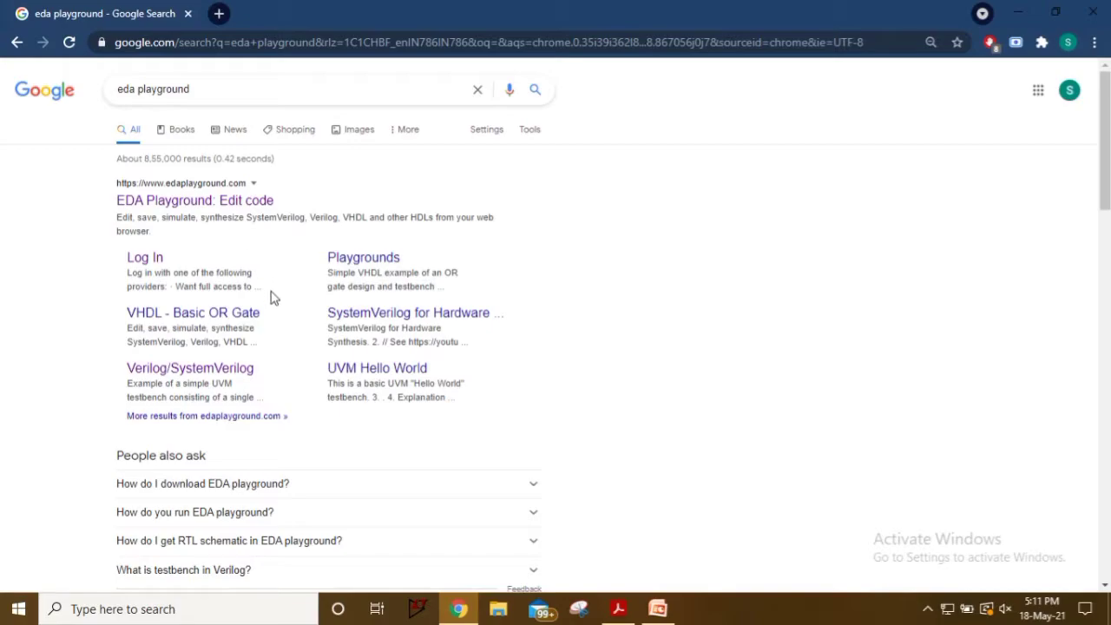
{"action": "mouse_move", "coordinate": [305, 382]}
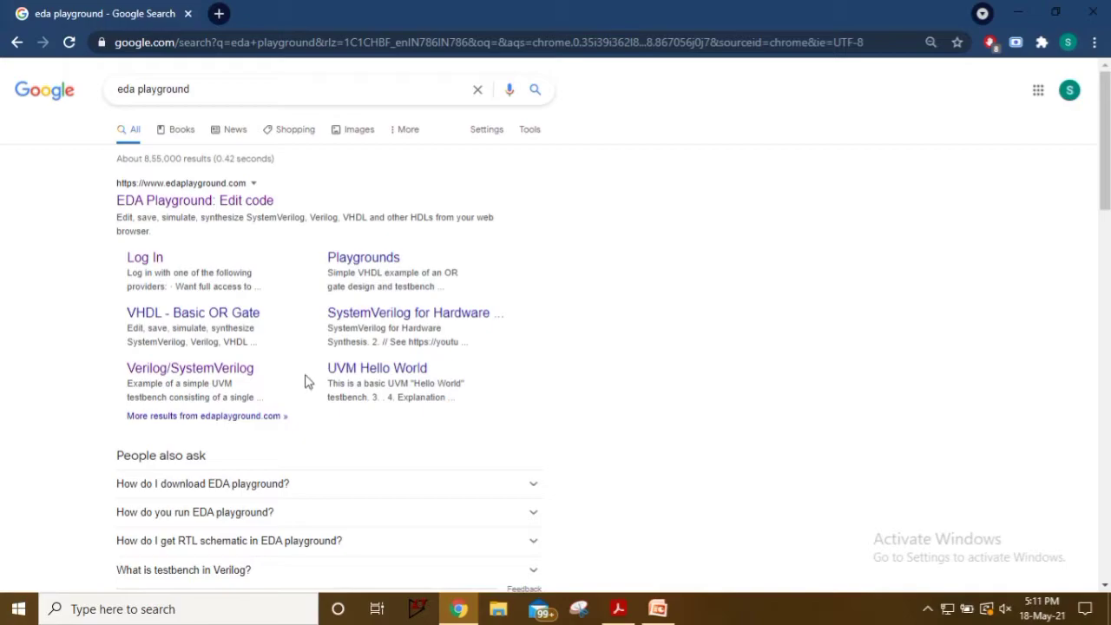
{"action": "mouse_move", "coordinate": [281, 329]}
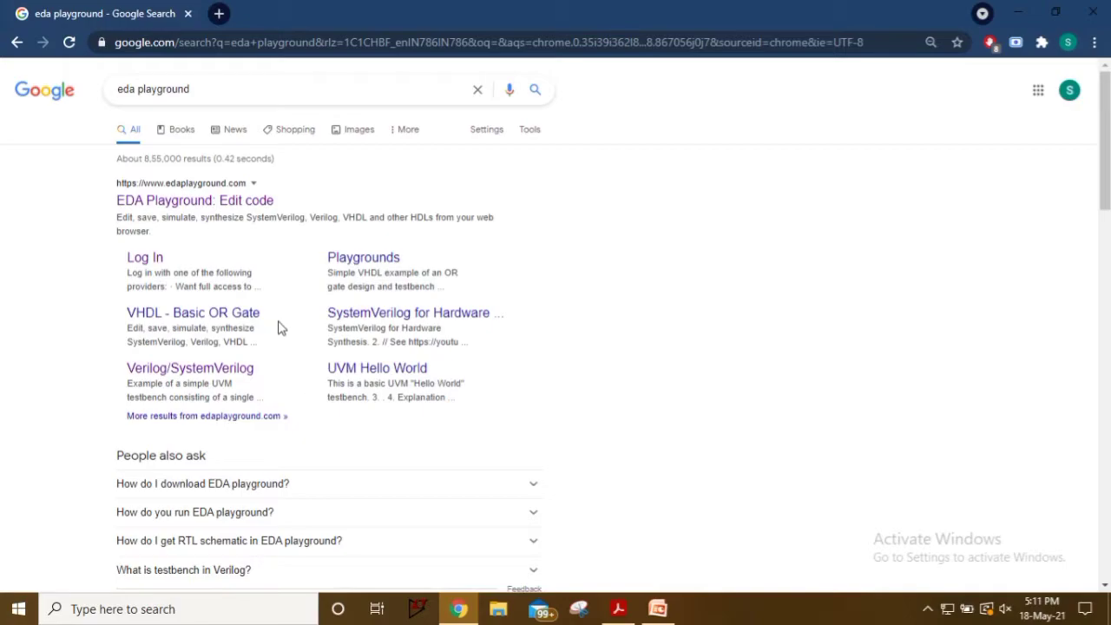
{"action": "mouse_move", "coordinate": [222, 207]}
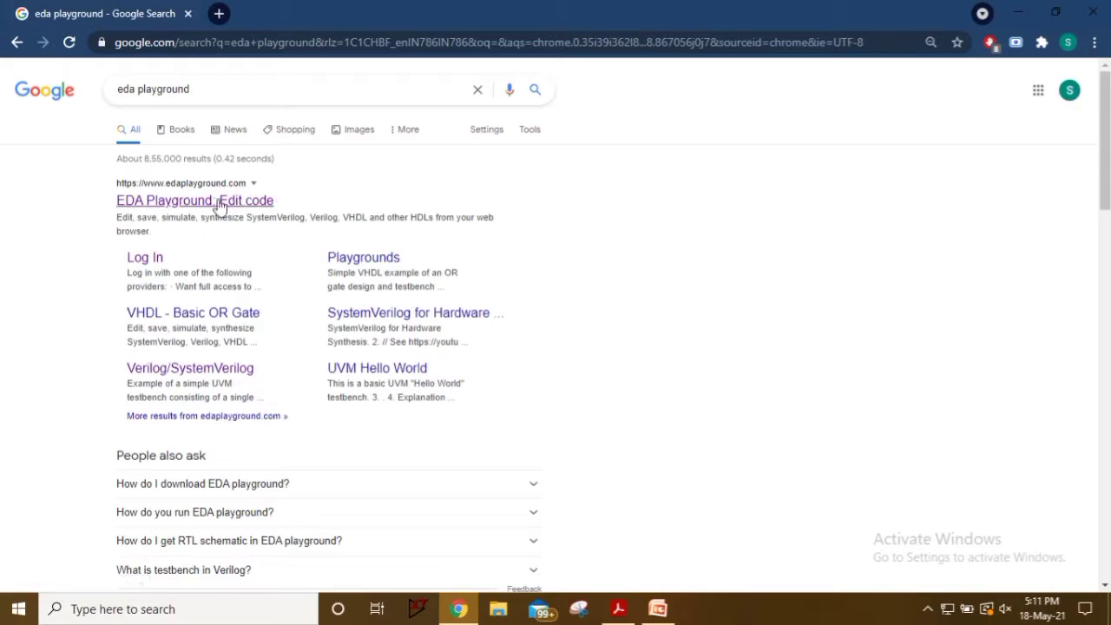
{"action": "left_click", "coordinate": [195, 200]}
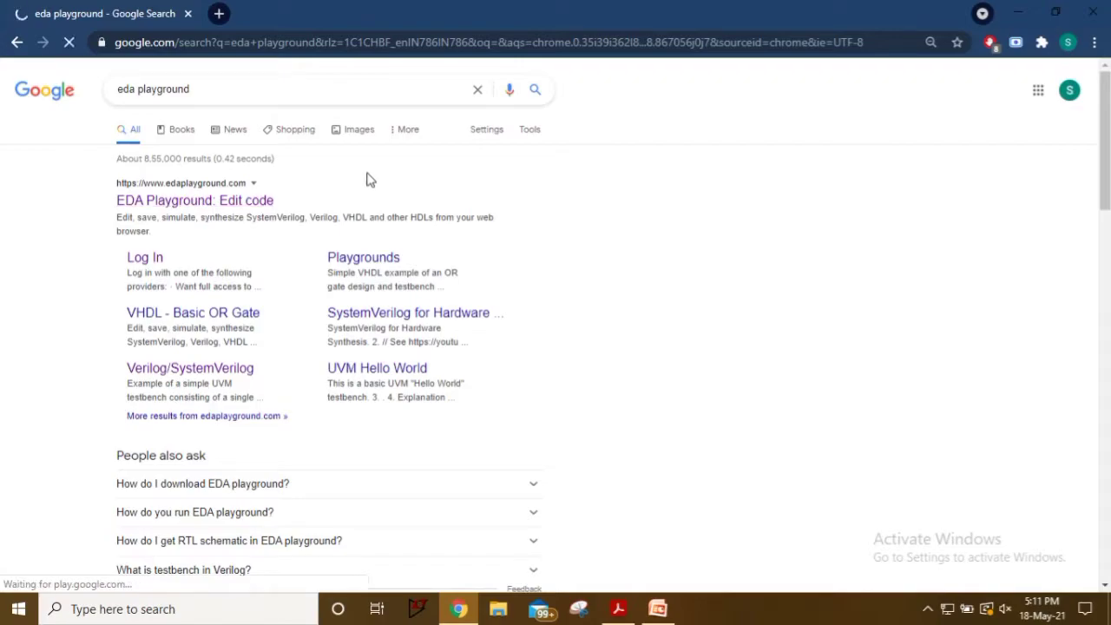
- Reach the EDA Playground editor and head to its Log In page
{"action": "left_click", "coordinate": [195, 202]}
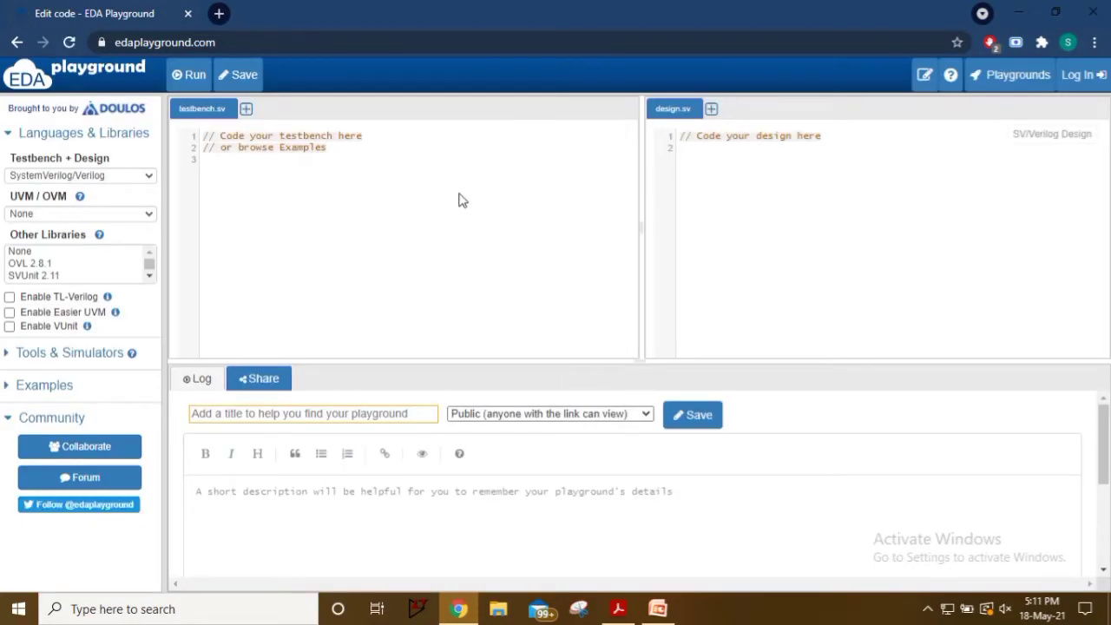
{"action": "mouse_move", "coordinate": [1021, 148]}
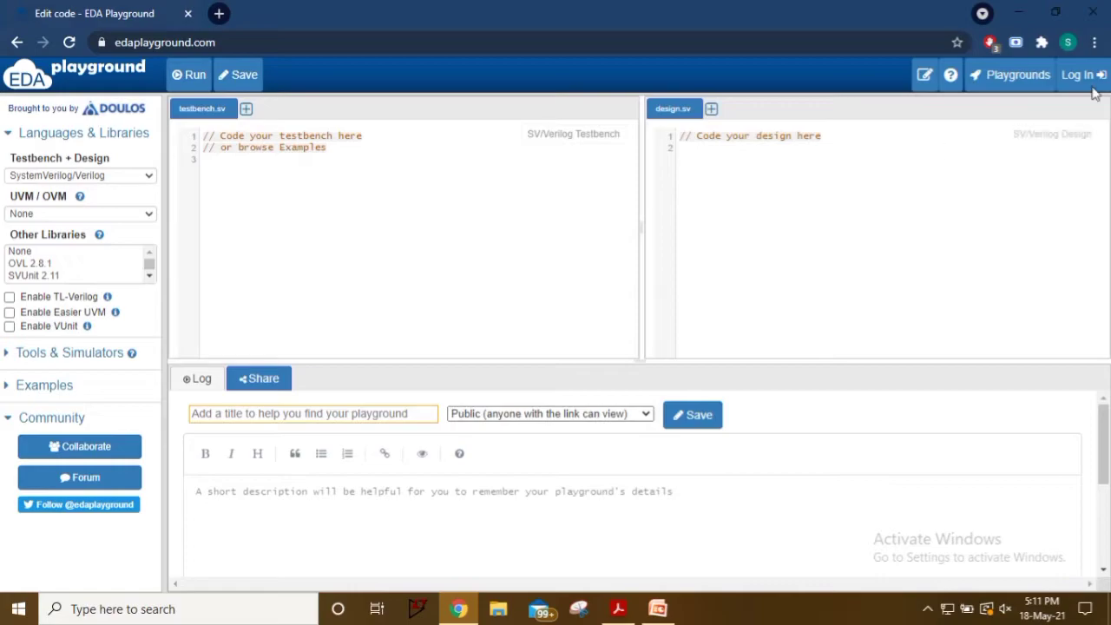
{"action": "mouse_move", "coordinate": [1081, 74]}
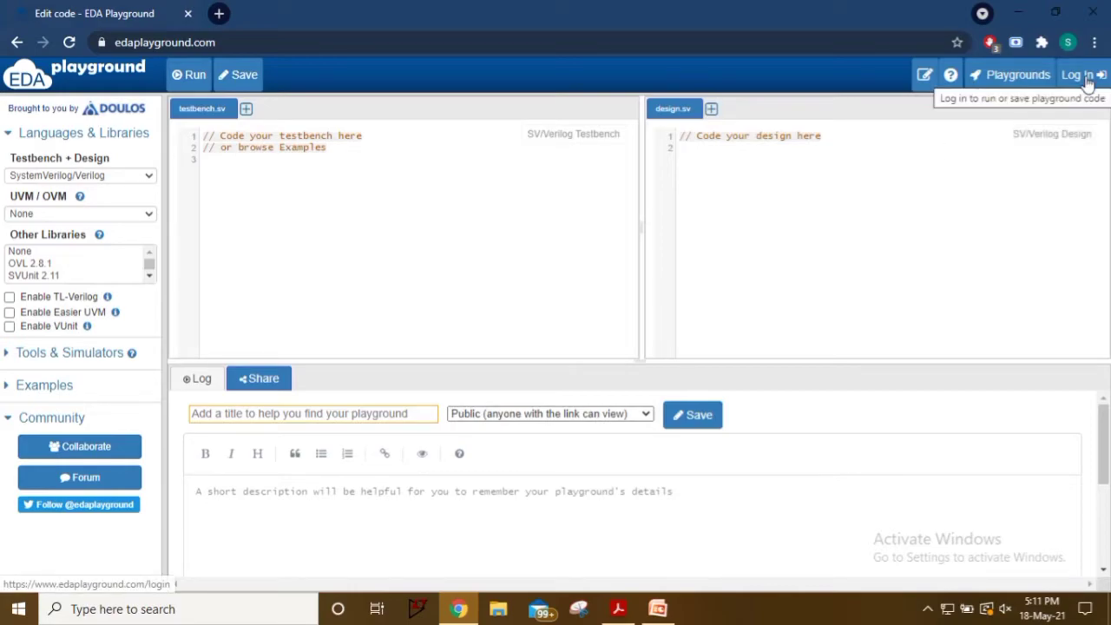
{"action": "left_click", "coordinate": [1077, 74]}
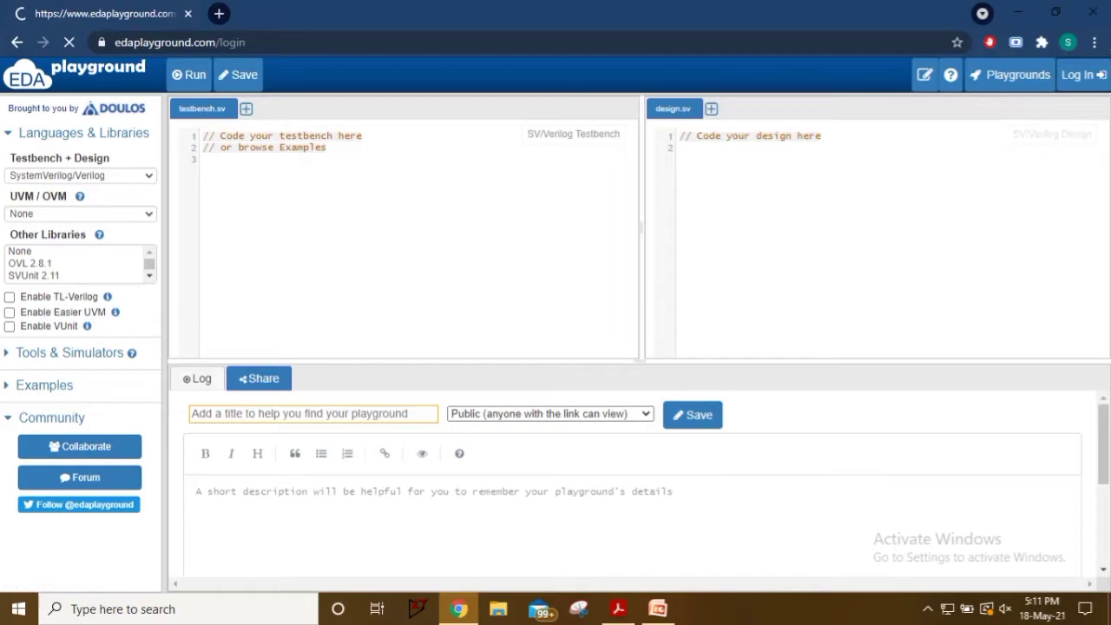
- Bring up the login page with Google, Facebook and full-account sign-in options
{"action": "left_click", "coordinate": [1077, 74]}
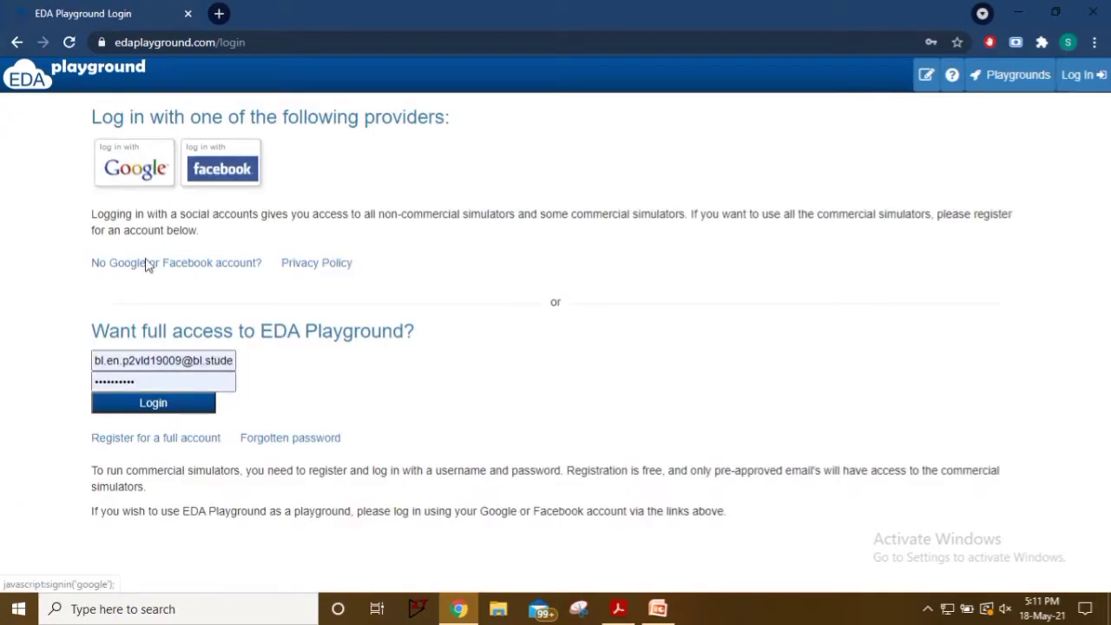
{"action": "mouse_move", "coordinate": [215, 240]}
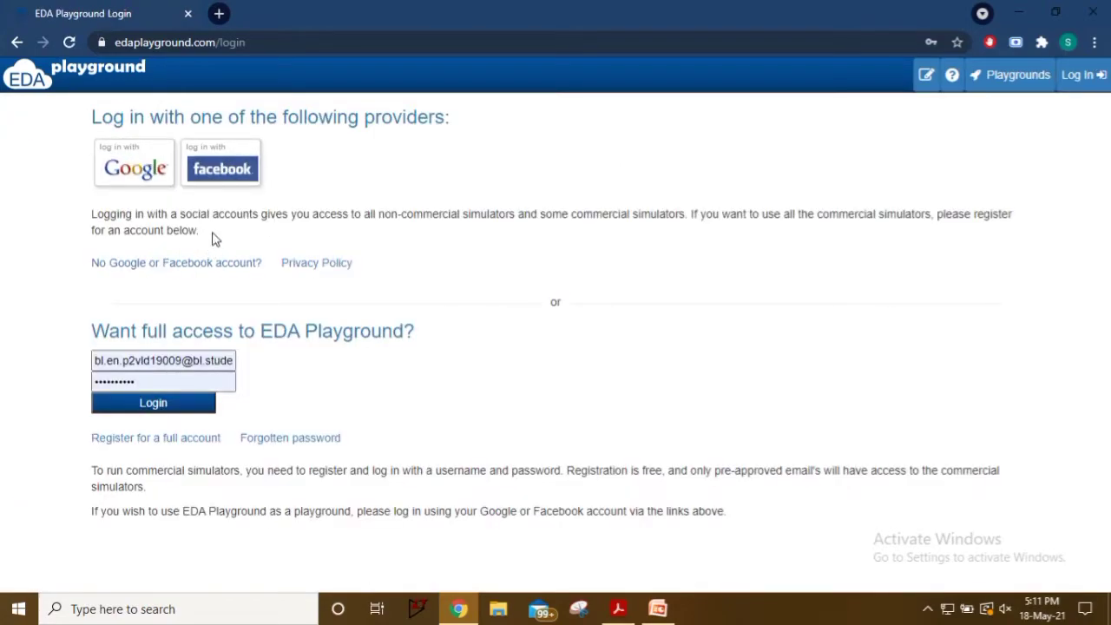
{"action": "mouse_move", "coordinate": [341, 250]}
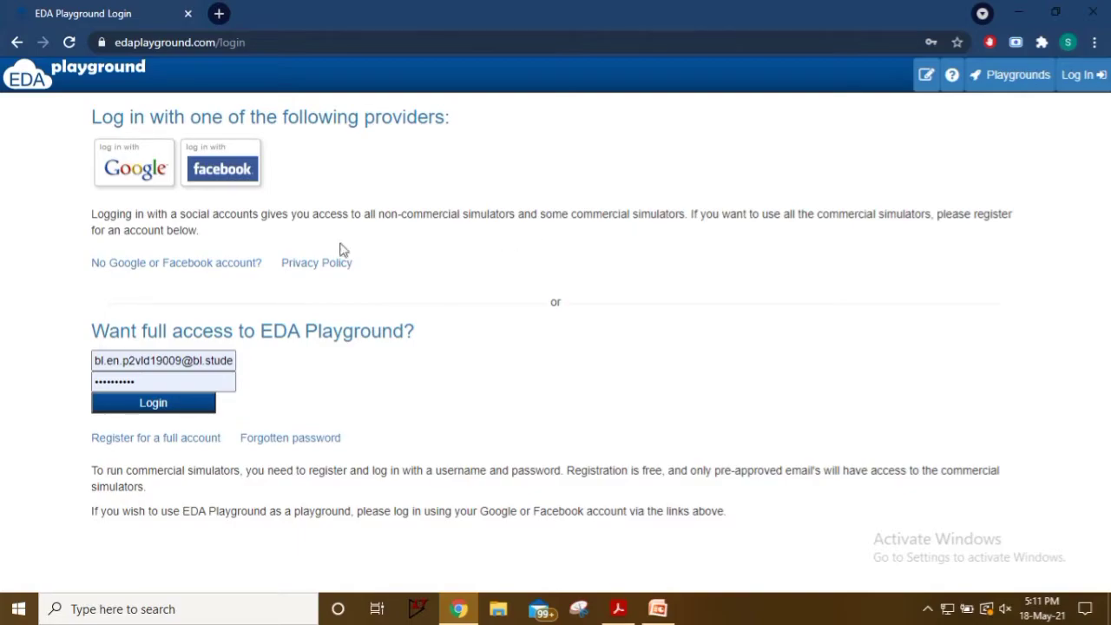
{"action": "mouse_move", "coordinate": [223, 168]}
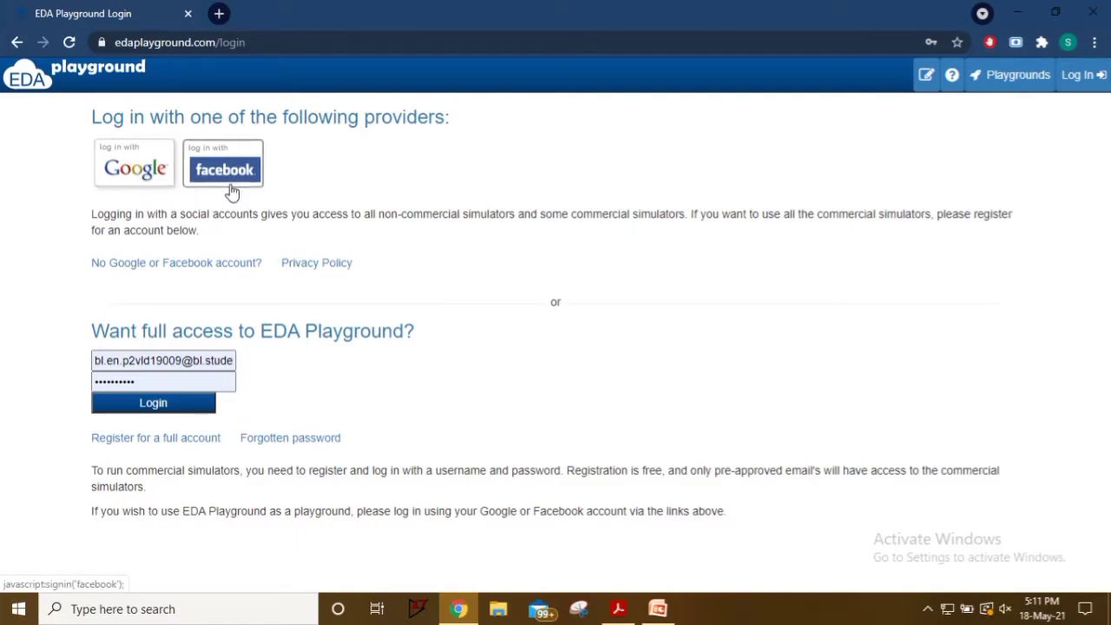
{"action": "mouse_move", "coordinate": [437, 337]}
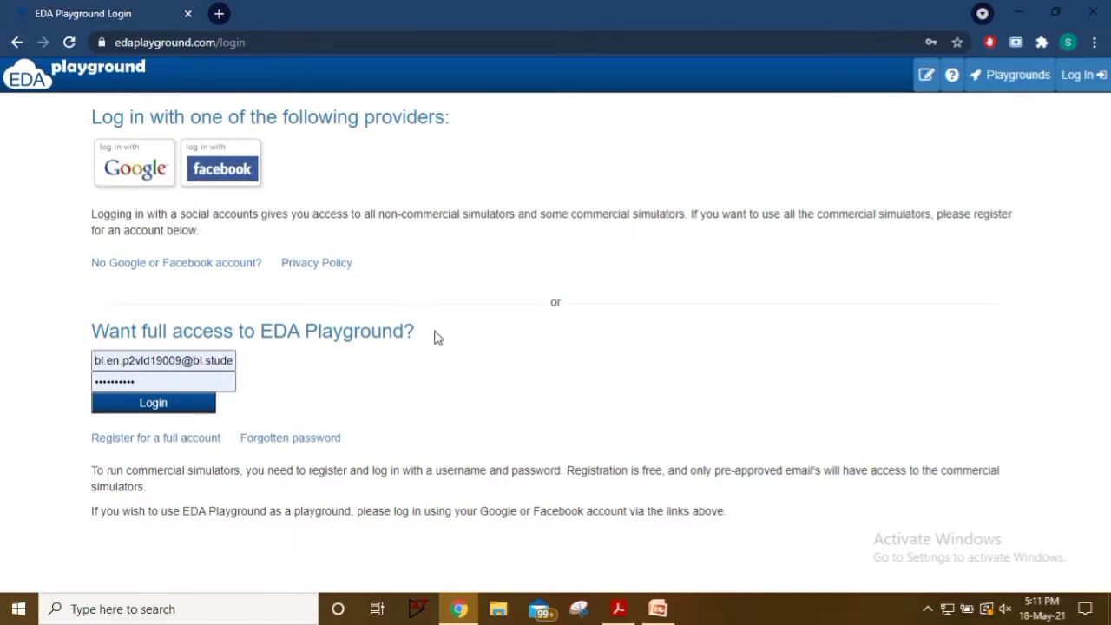
{"action": "mouse_move", "coordinate": [399, 395]}
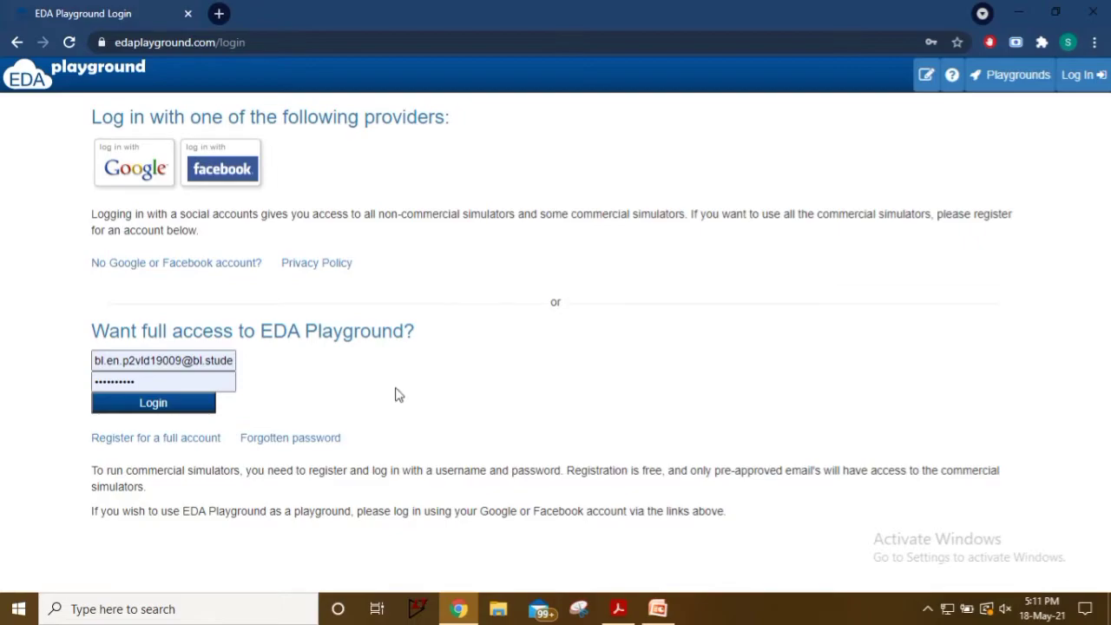
{"action": "mouse_move", "coordinate": [278, 400]}
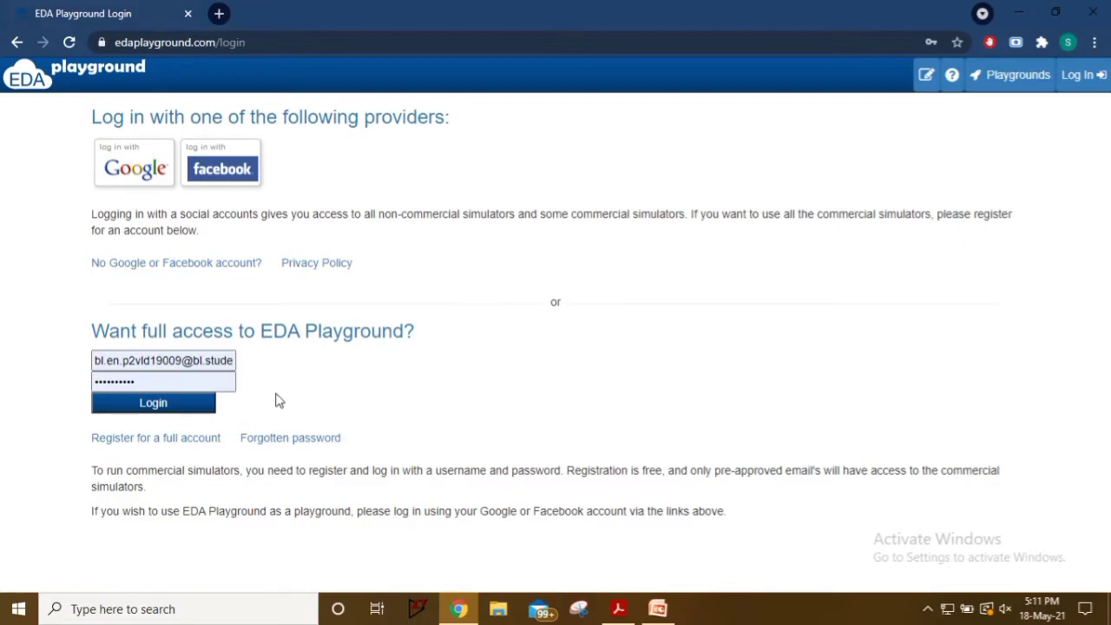
{"action": "mouse_move", "coordinate": [157, 437]}
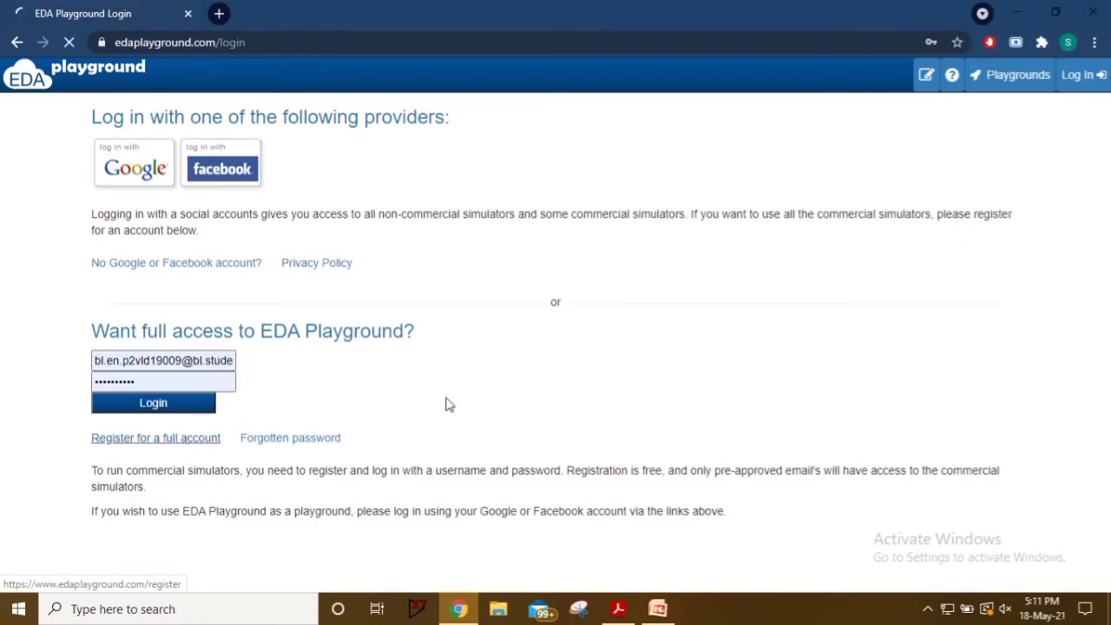
- Review the full-account registration form's fields and licensed products
{"action": "left_click", "coordinate": [156, 438]}
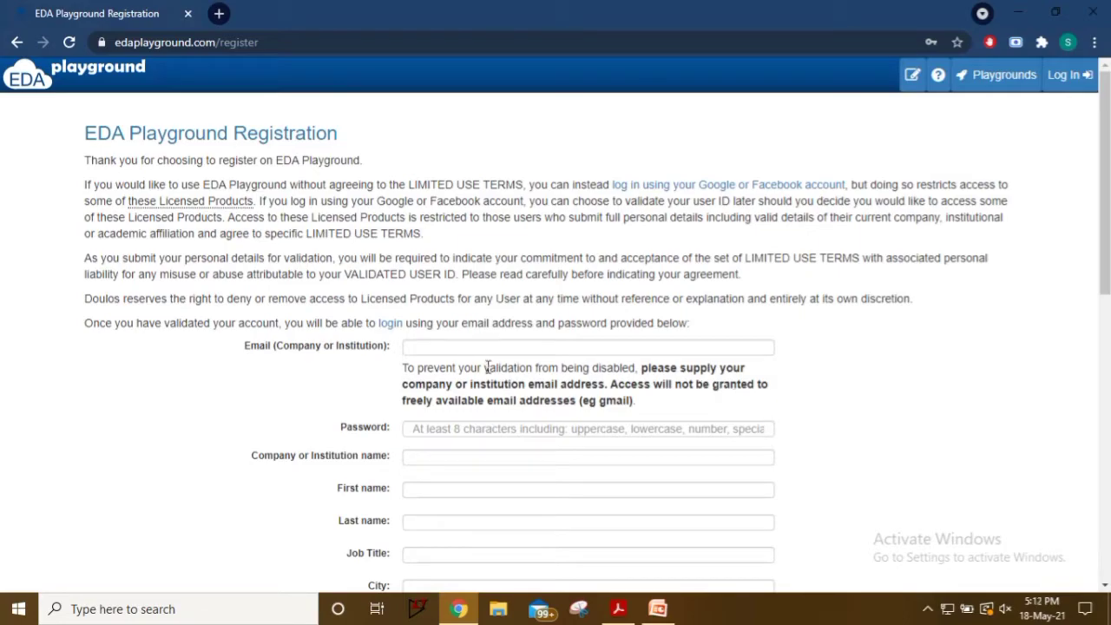
{"action": "mouse_move", "coordinate": [886, 354]}
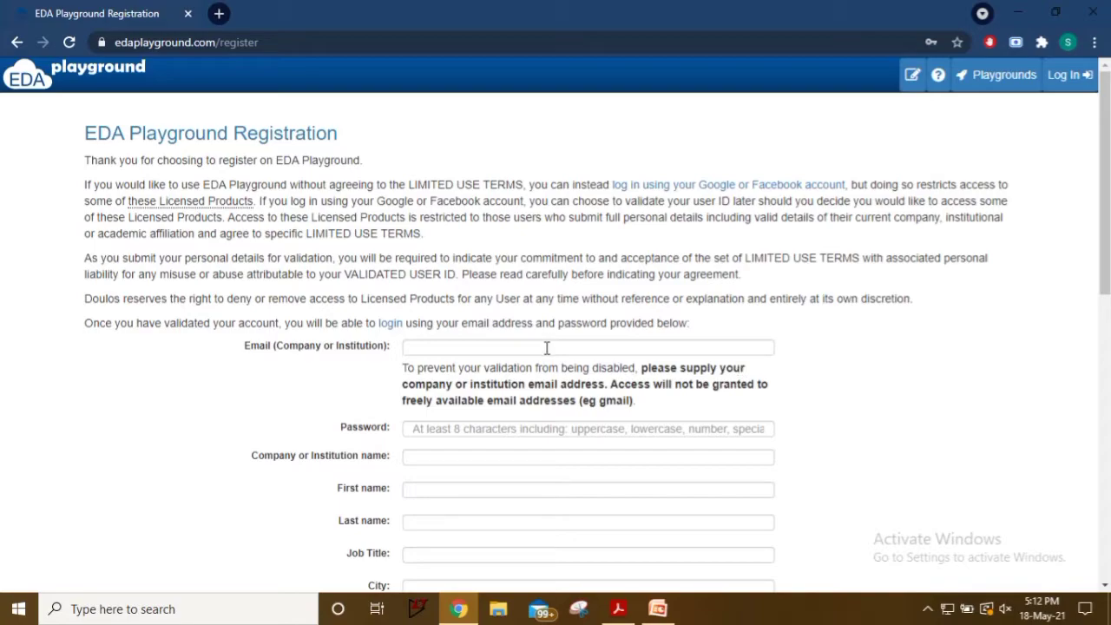
{"action": "mouse_move", "coordinate": [854, 363]}
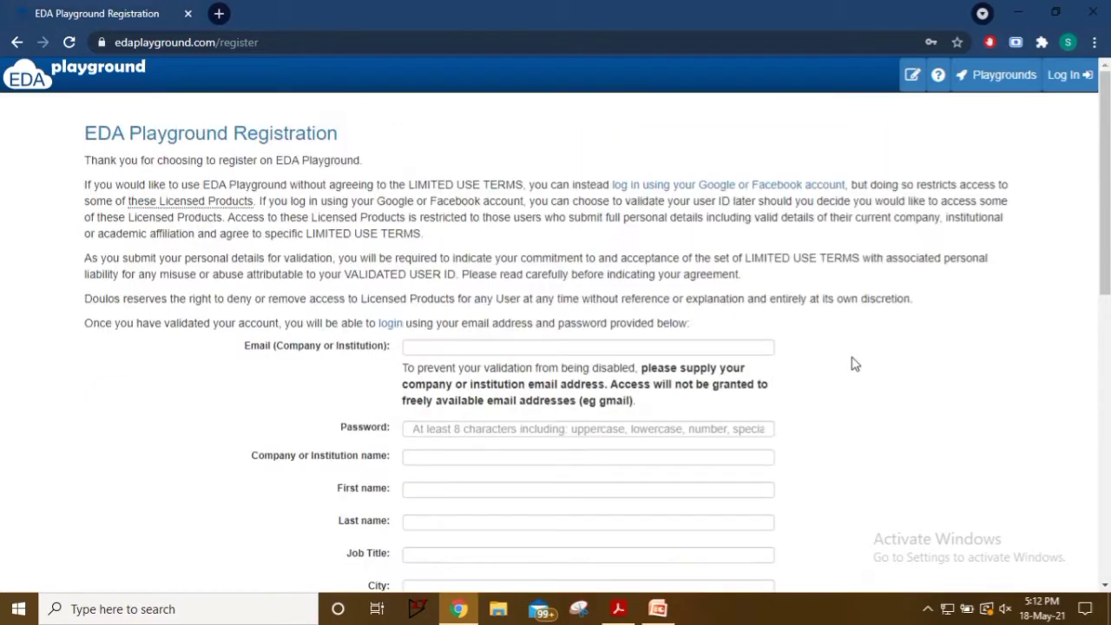
{"action": "scroll", "scroll_direction": "up", "scroll_amount": 3}
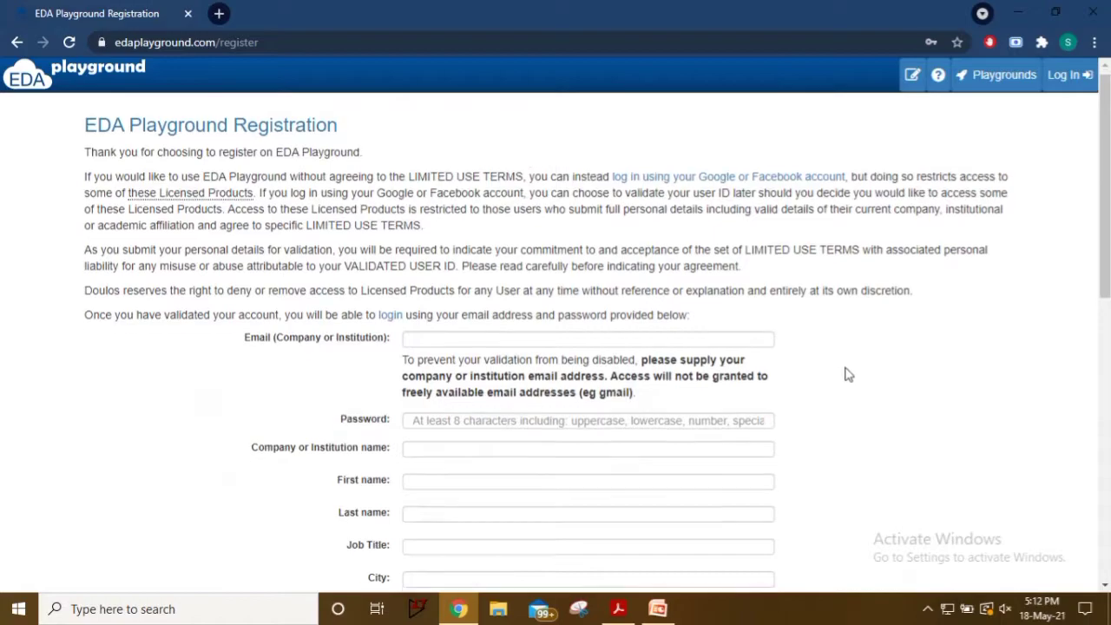
{"action": "scroll", "scroll_direction": "down", "scroll_amount": 3}
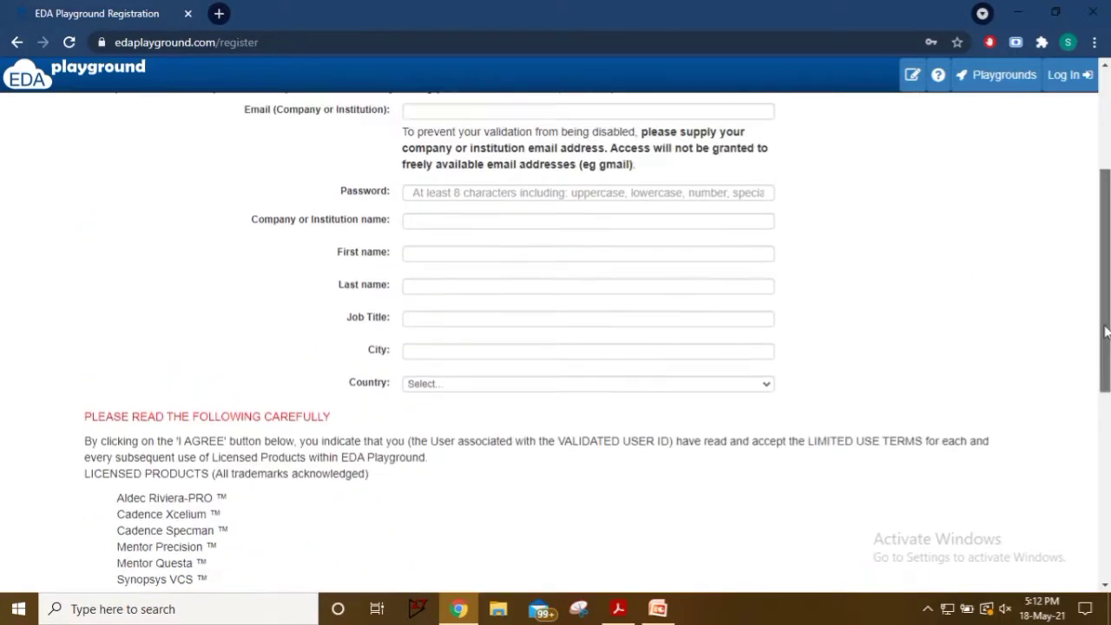
{"action": "scroll", "scroll_direction": "up", "scroll_amount": 3}
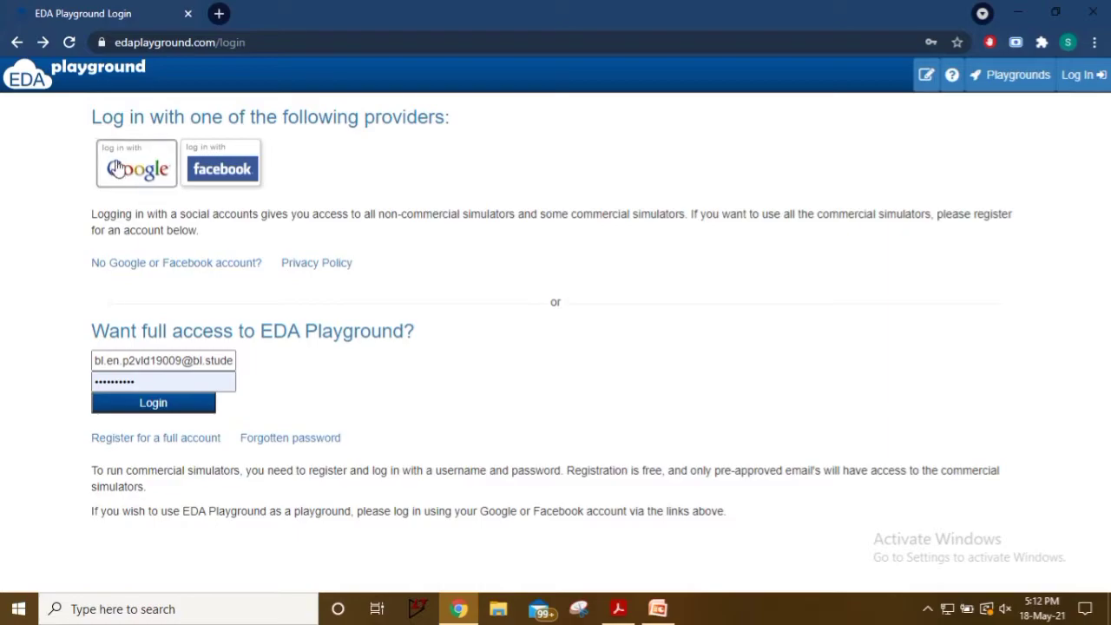
{"action": "mouse_move", "coordinate": [139, 171]}
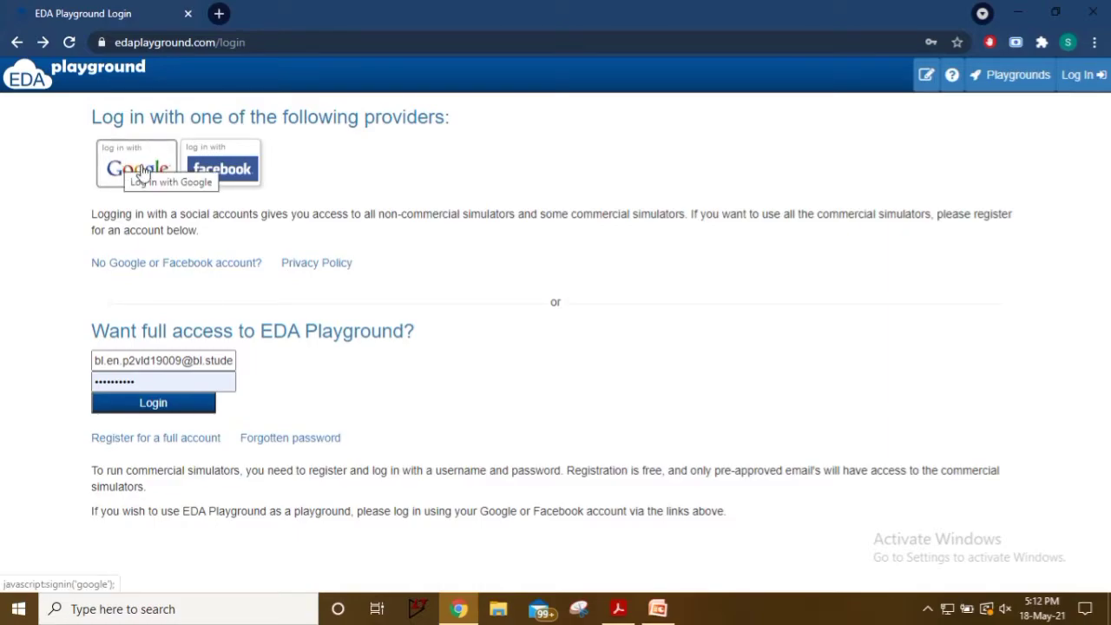
{"action": "mouse_move", "coordinate": [135, 165]}
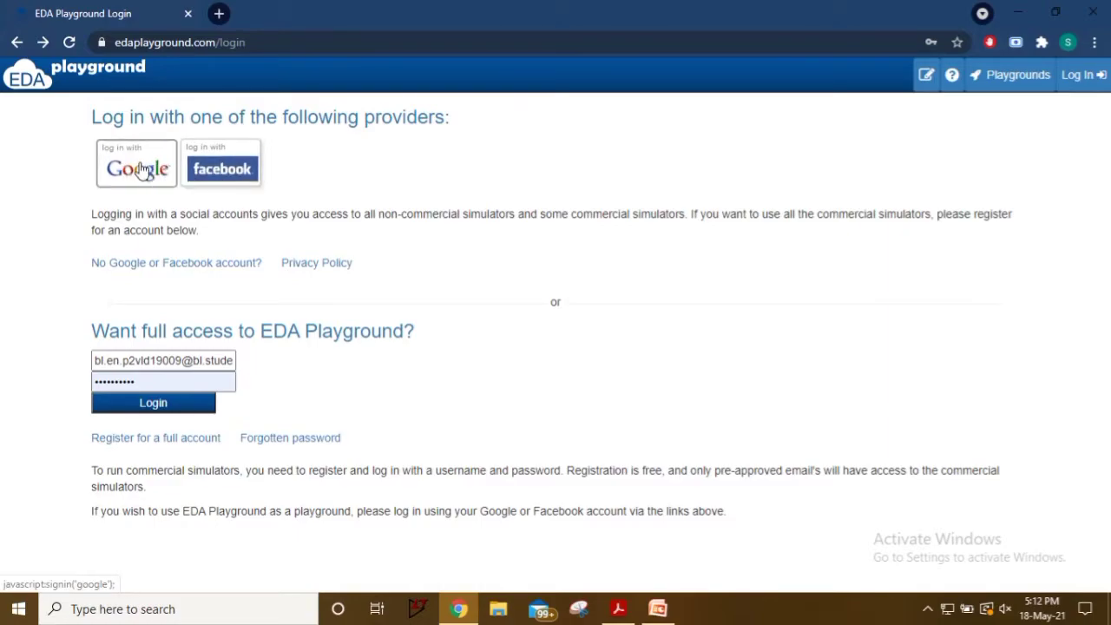
- Sign in to EDA Playground with the first Google account in the chooser
{"action": "left_click", "coordinate": [136, 165]}
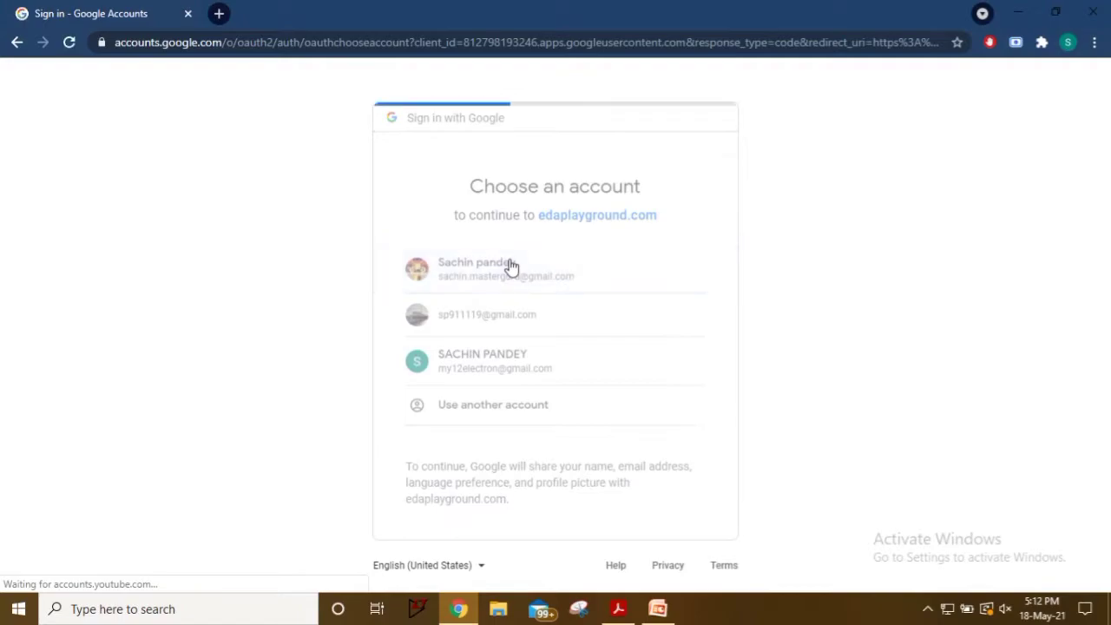
{"action": "left_click", "coordinate": [507, 270]}
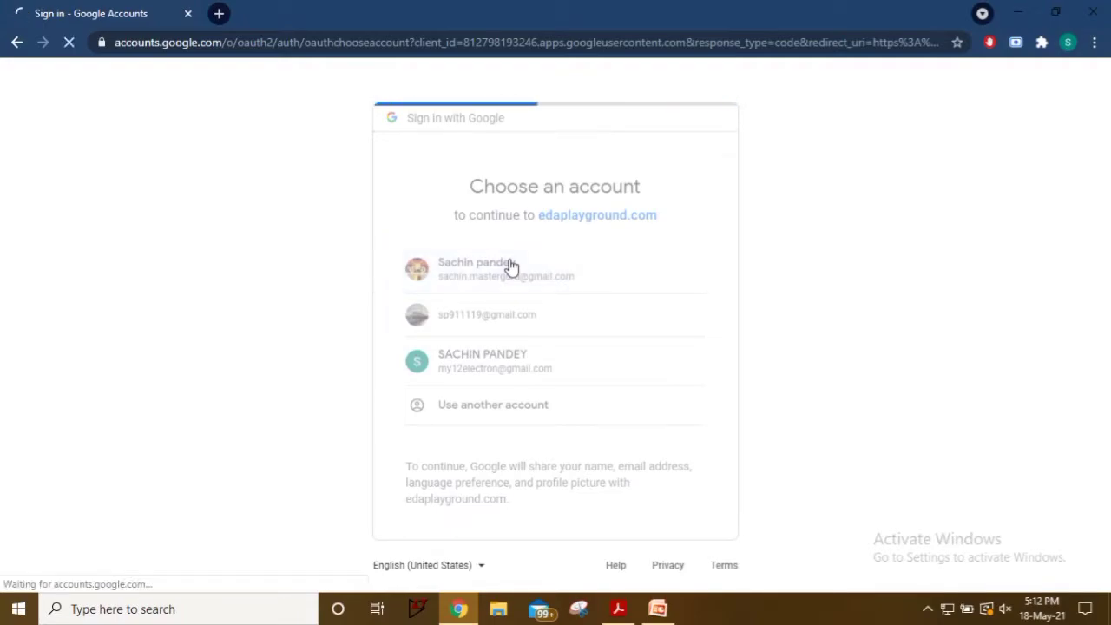
{"action": "left_click", "coordinate": [507, 269]}
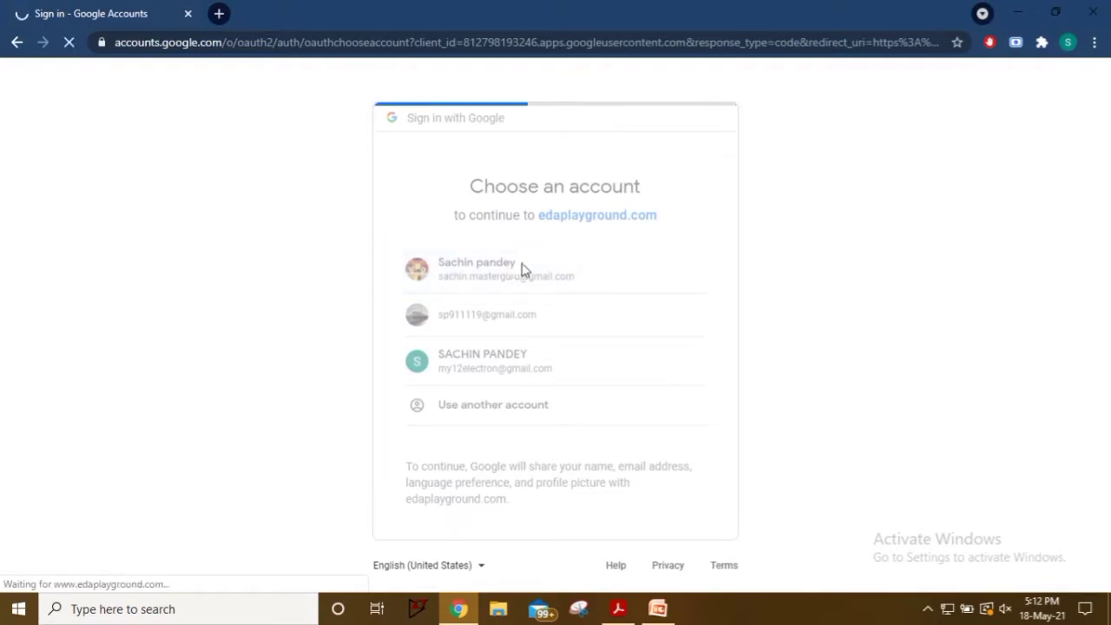
{"action": "left_click", "coordinate": [507, 269]}
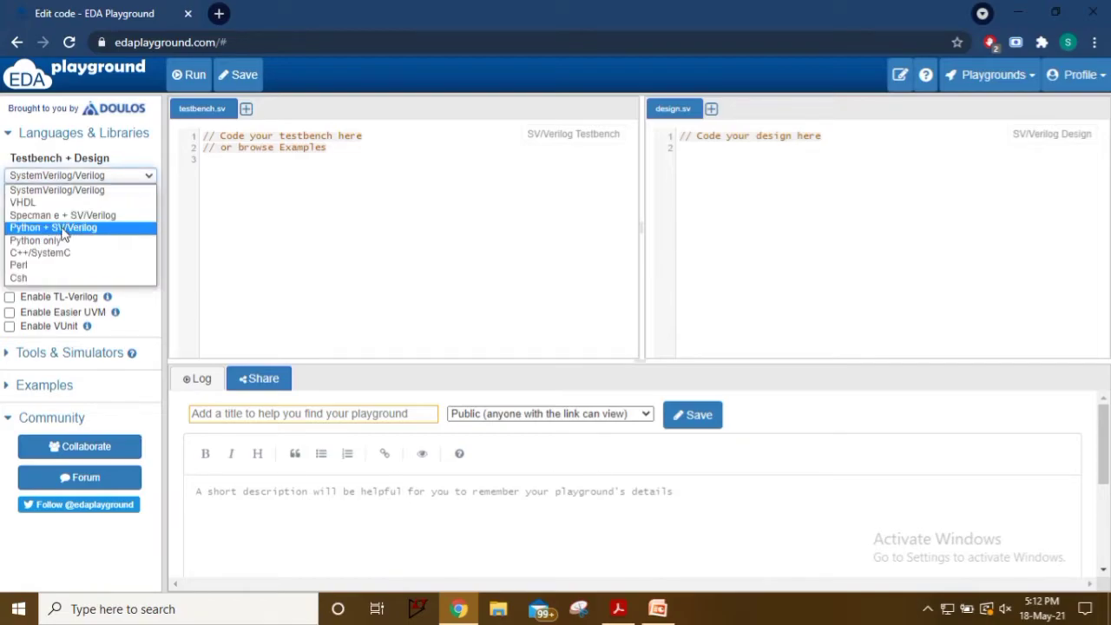
{"action": "mouse_move", "coordinate": [59, 202]}
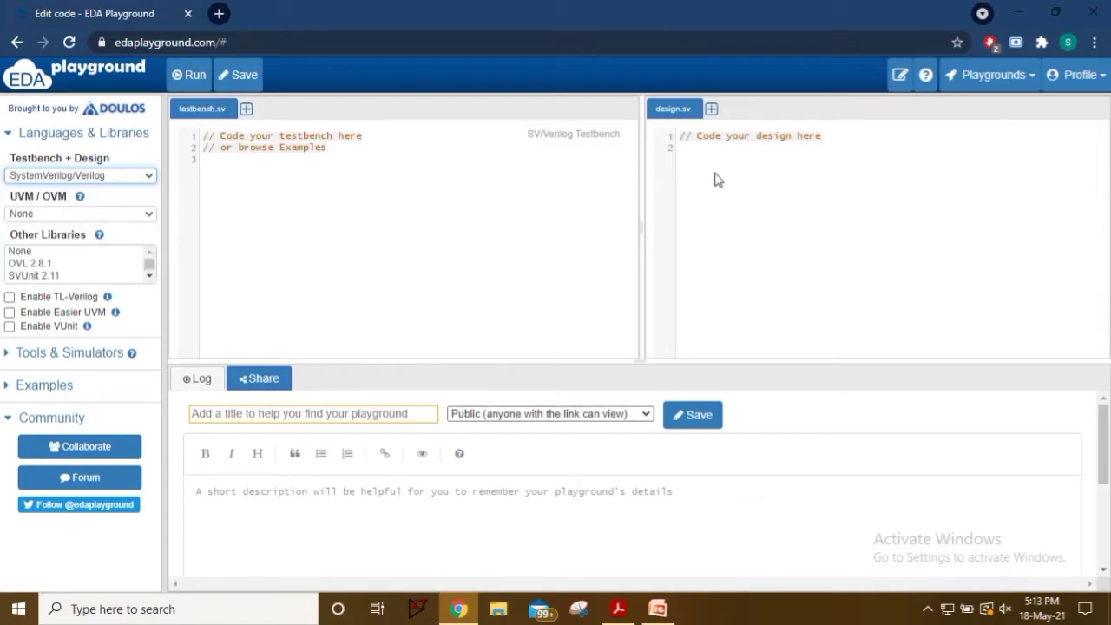
{"action": "mouse_move", "coordinate": [708, 156]}
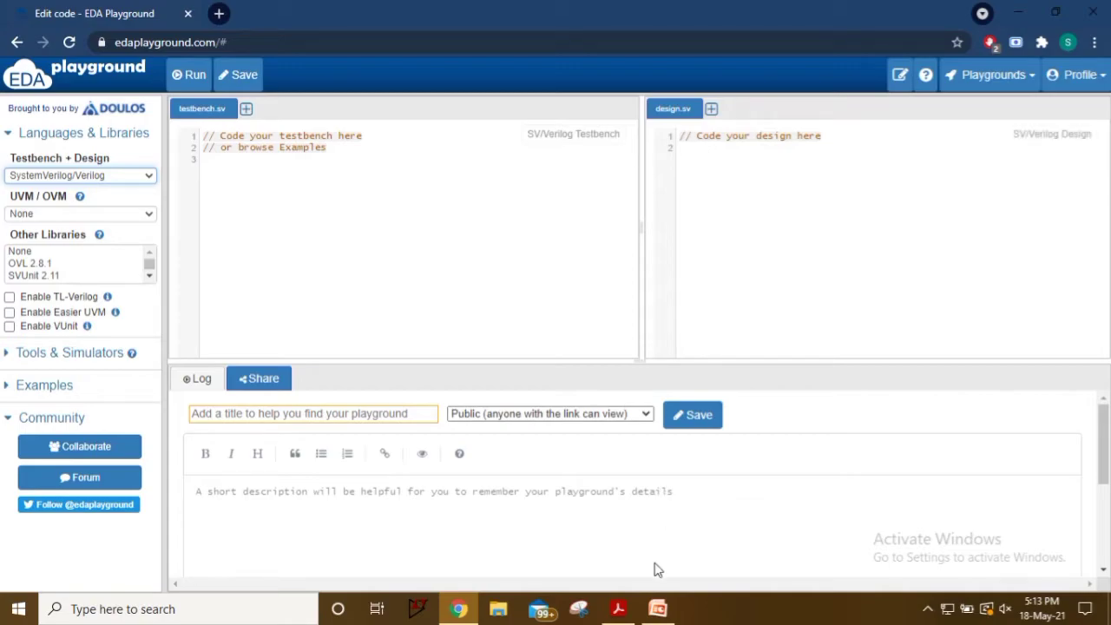
{"action": "mouse_move", "coordinate": [618, 608]}
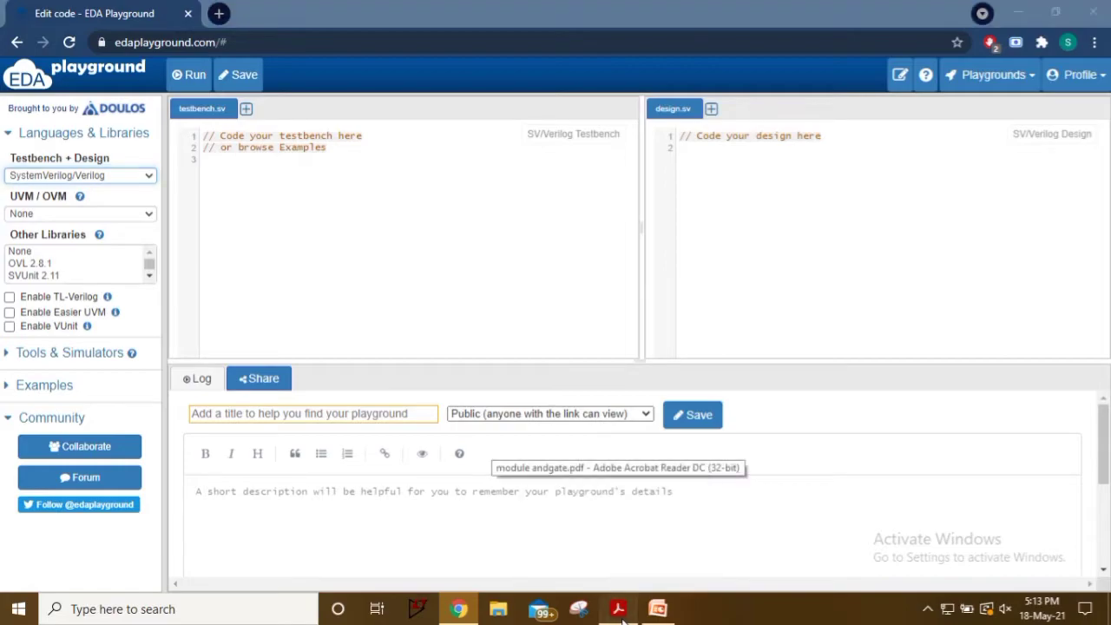
- Paste the andgate module from the PDF into design.sv, then move to testbench.sv
{"action": "left_click", "coordinate": [618, 608]}
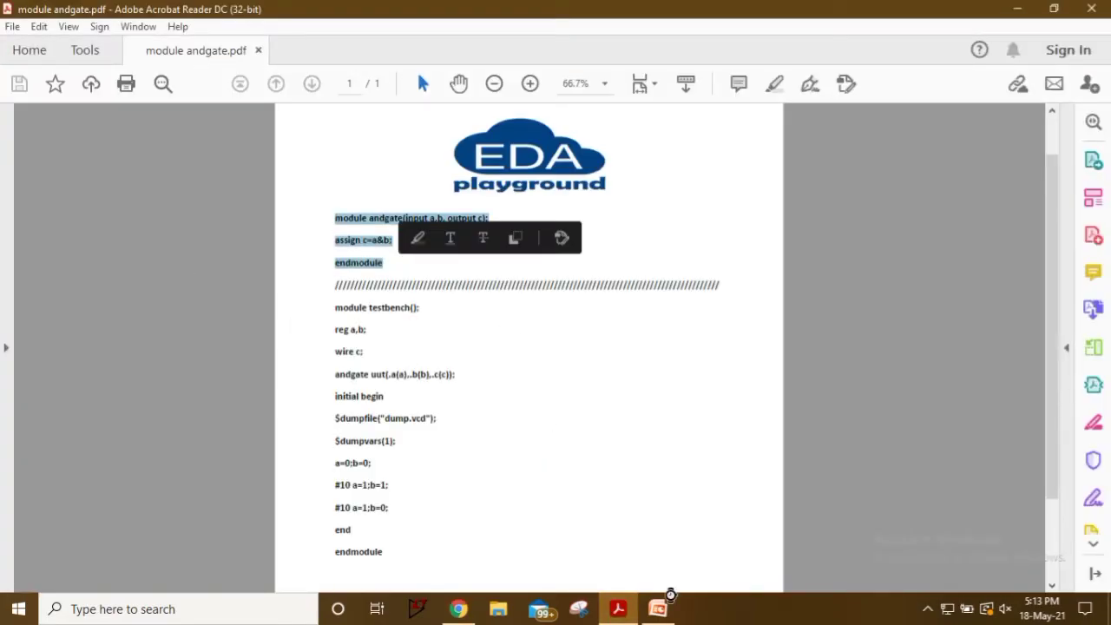
{"action": "left_click", "coordinate": [459, 608]}
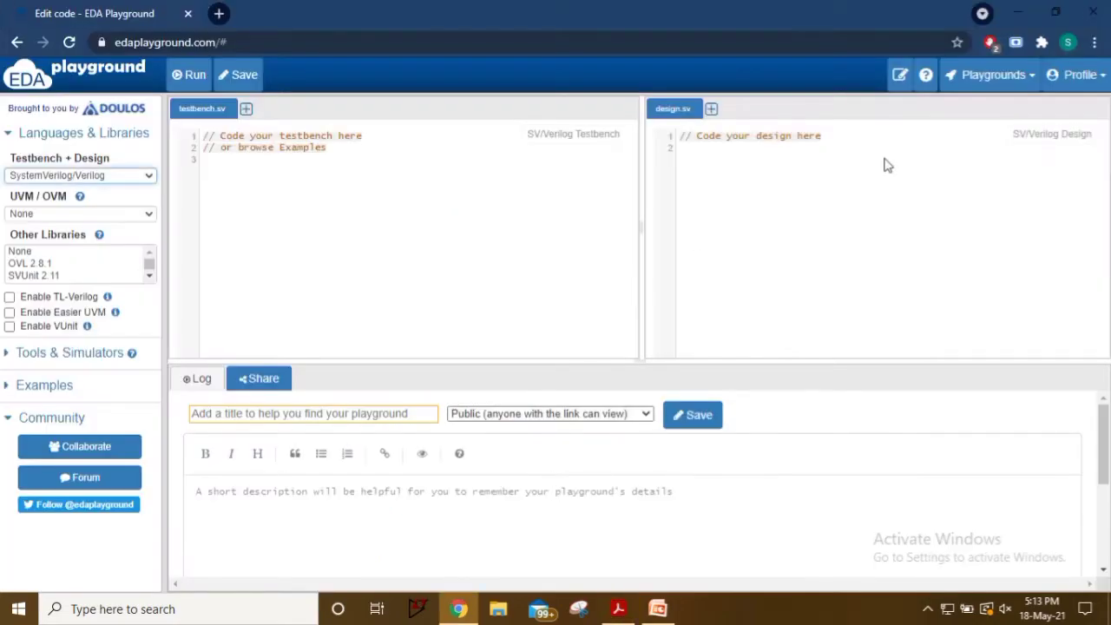
{"action": "left_click", "coordinate": [686, 149]}
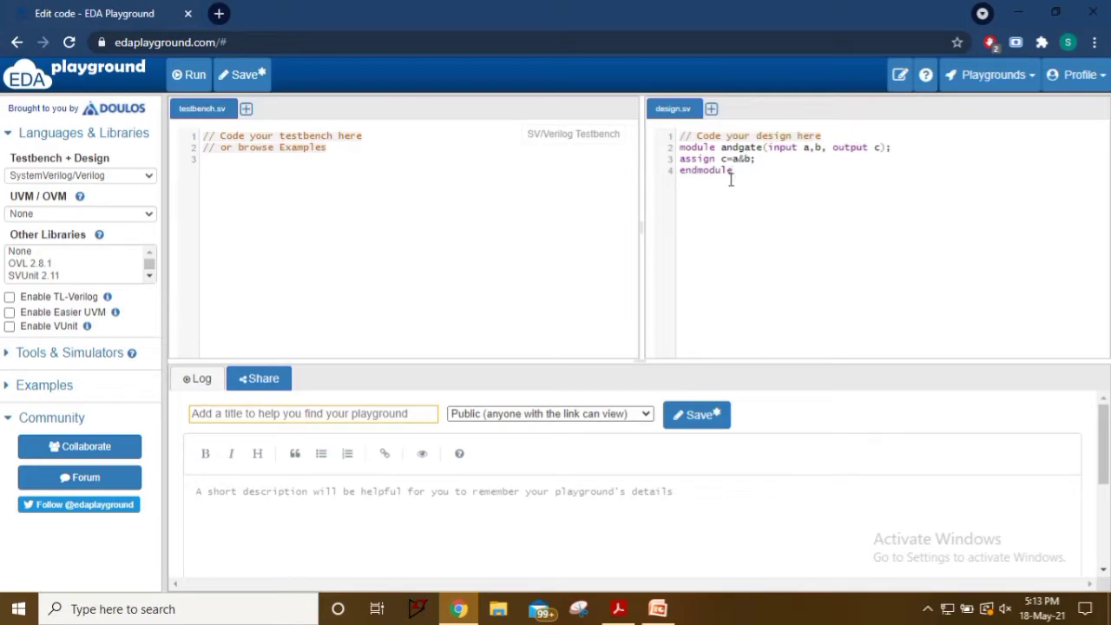
{"action": "left_click", "coordinate": [243, 159]}
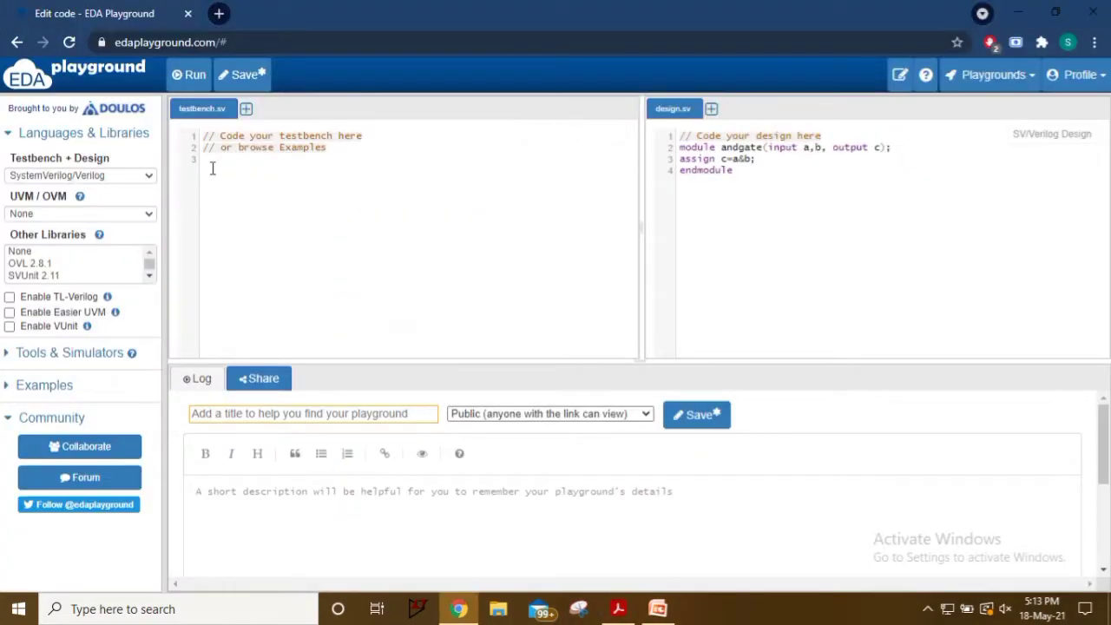
- Enter 'module testbench();' and the pasted testbench body instantiating andgate with dump.vcd and a, b stimulus
{"action": "type", "text": "module testbench();"}
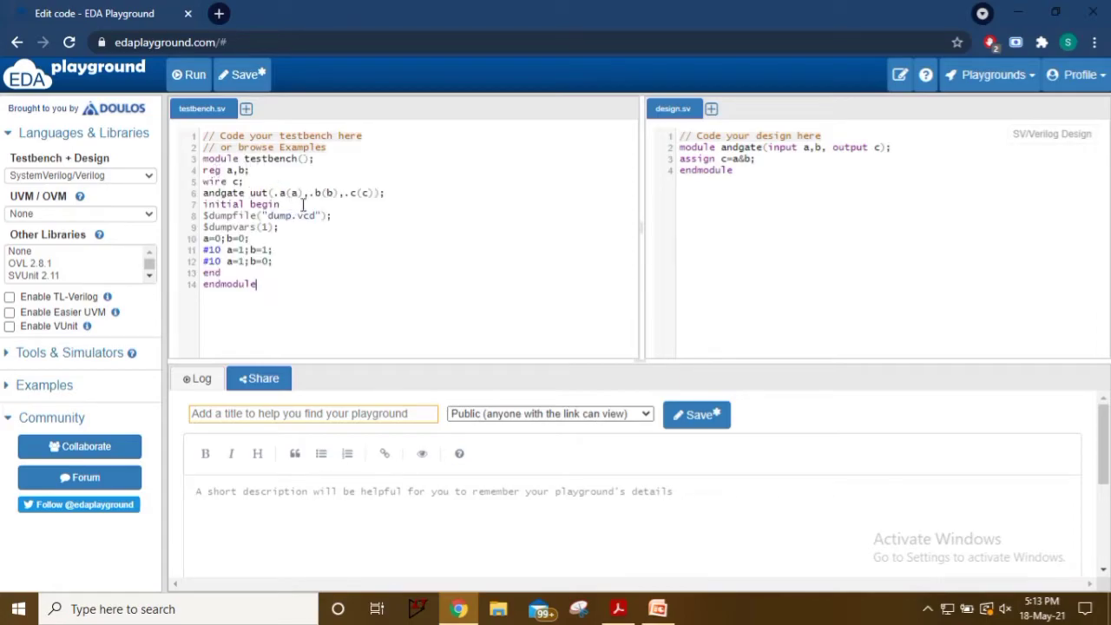
{"action": "key", "text": "Enter"}
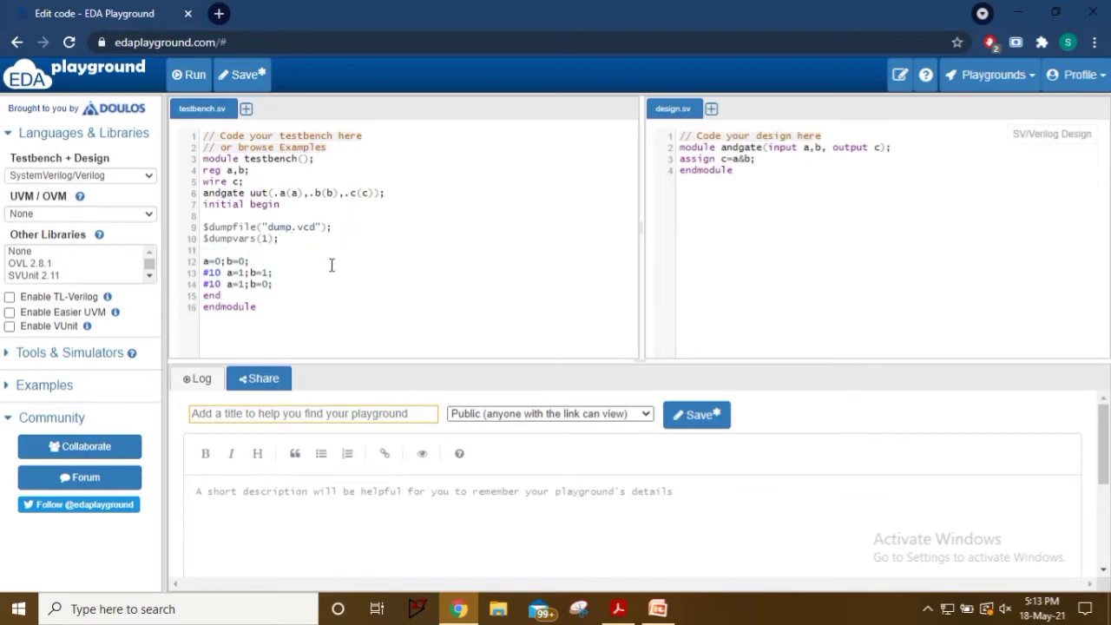
{"action": "mouse_move", "coordinate": [293, 284]}
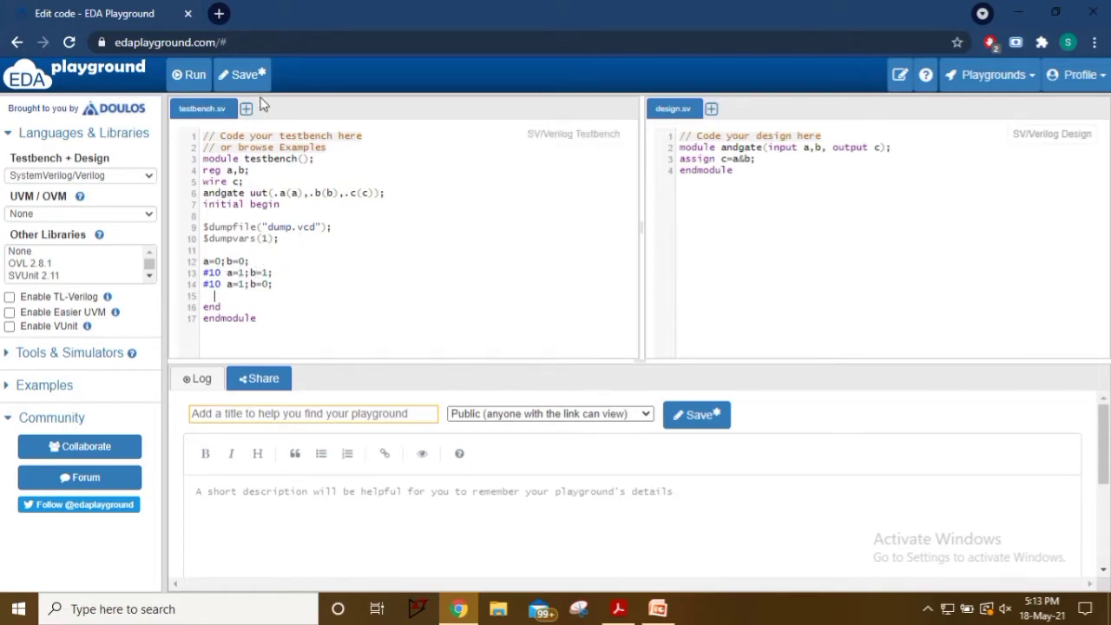
{"action": "left_click", "coordinate": [188, 73]}
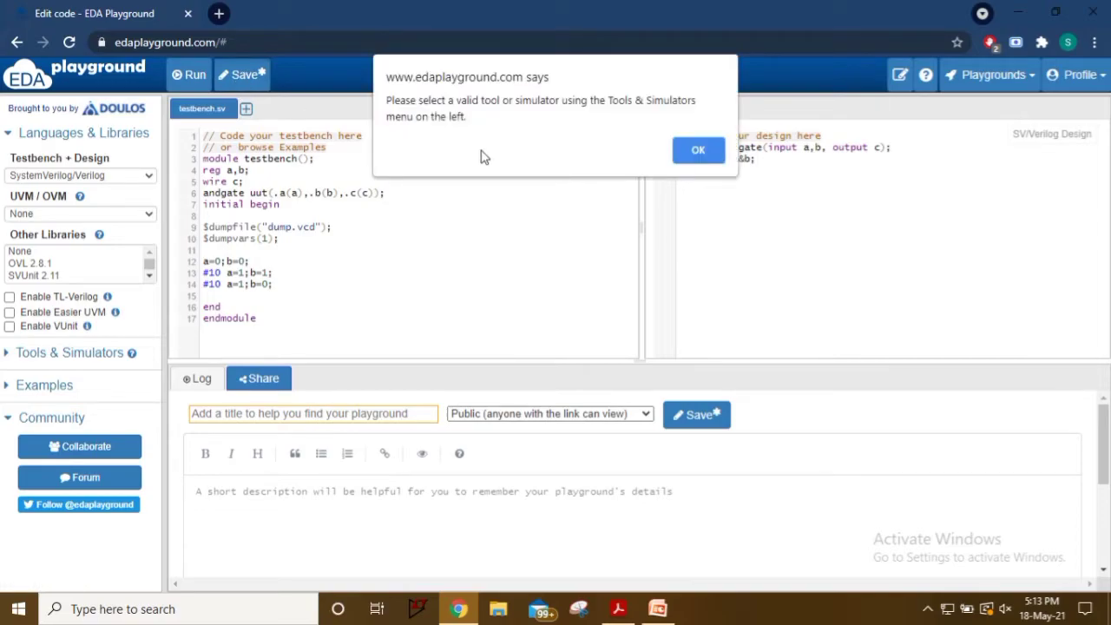
{"action": "mouse_move", "coordinate": [469, 111]}
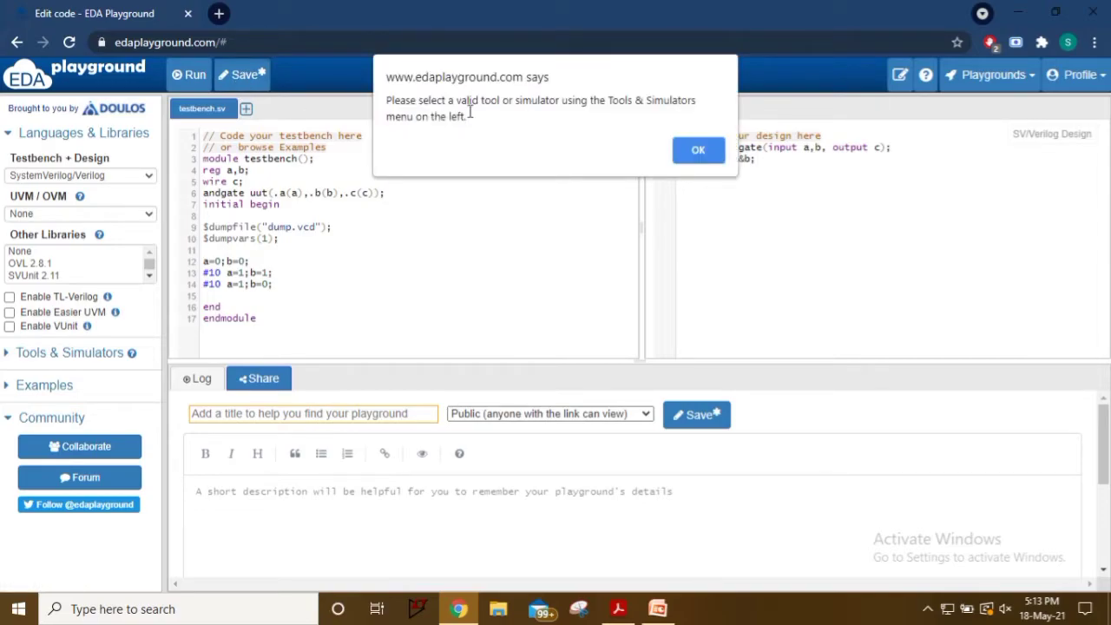
{"action": "mouse_move", "coordinate": [698, 149]}
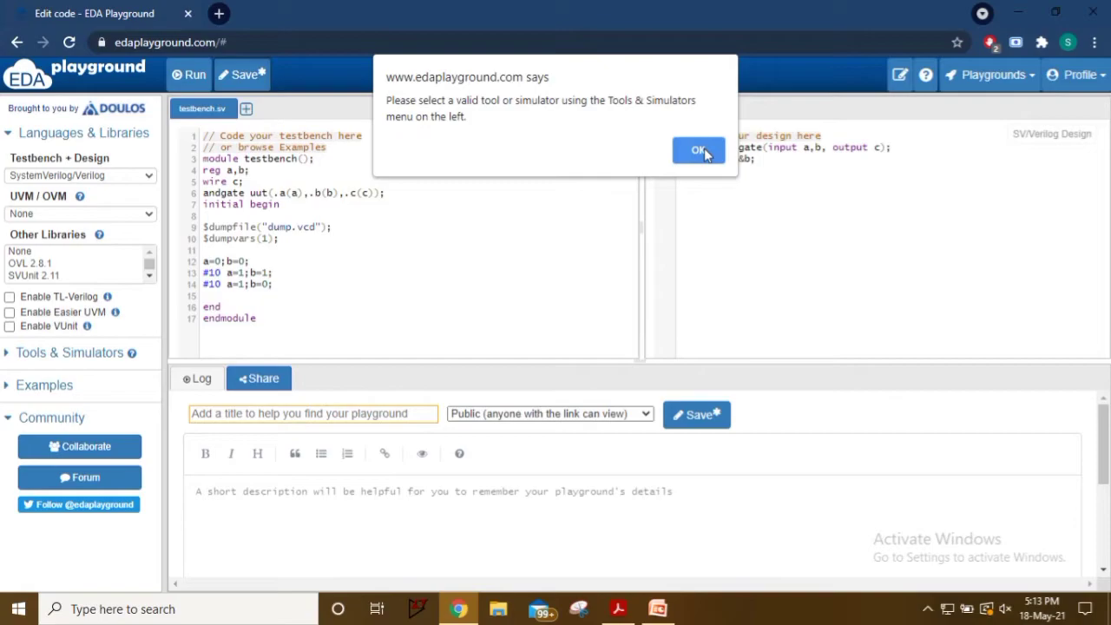
{"action": "left_click", "coordinate": [698, 149]}
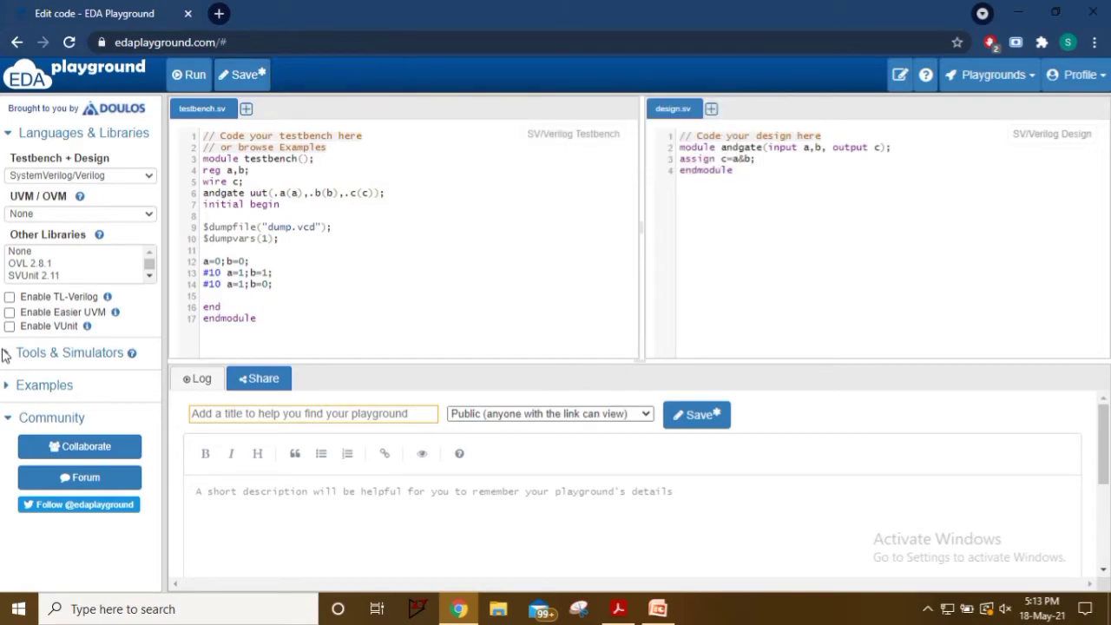
- Choose Synopsys VCS 2020.03 as the simulator and run the AND gate simulation into EPWave
{"action": "left_click", "coordinate": [69, 352]}
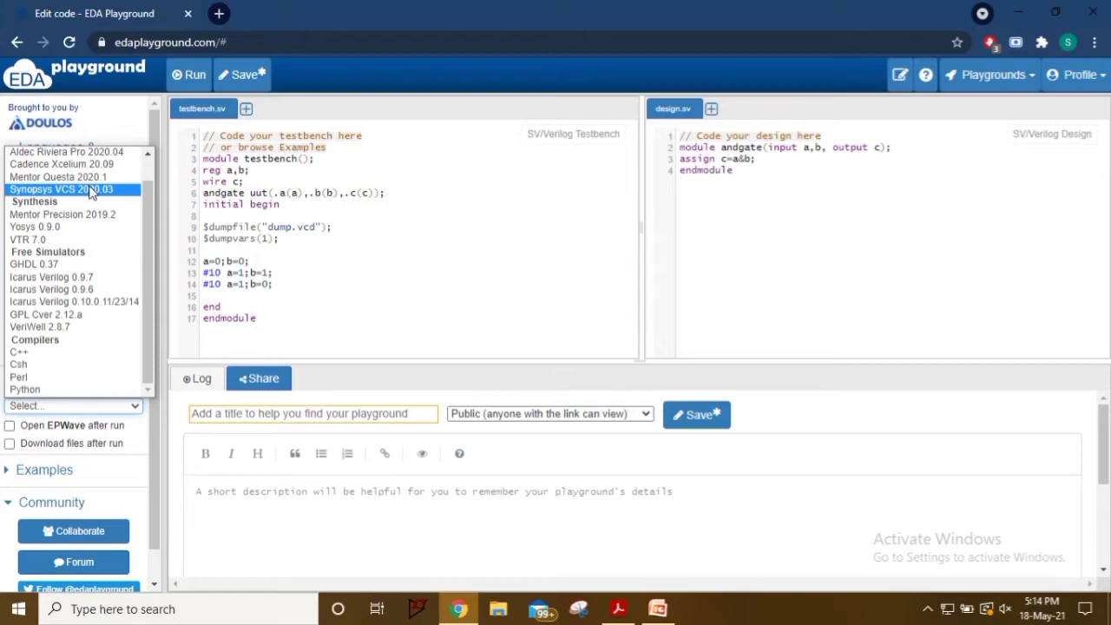
{"action": "left_click", "coordinate": [87, 189]}
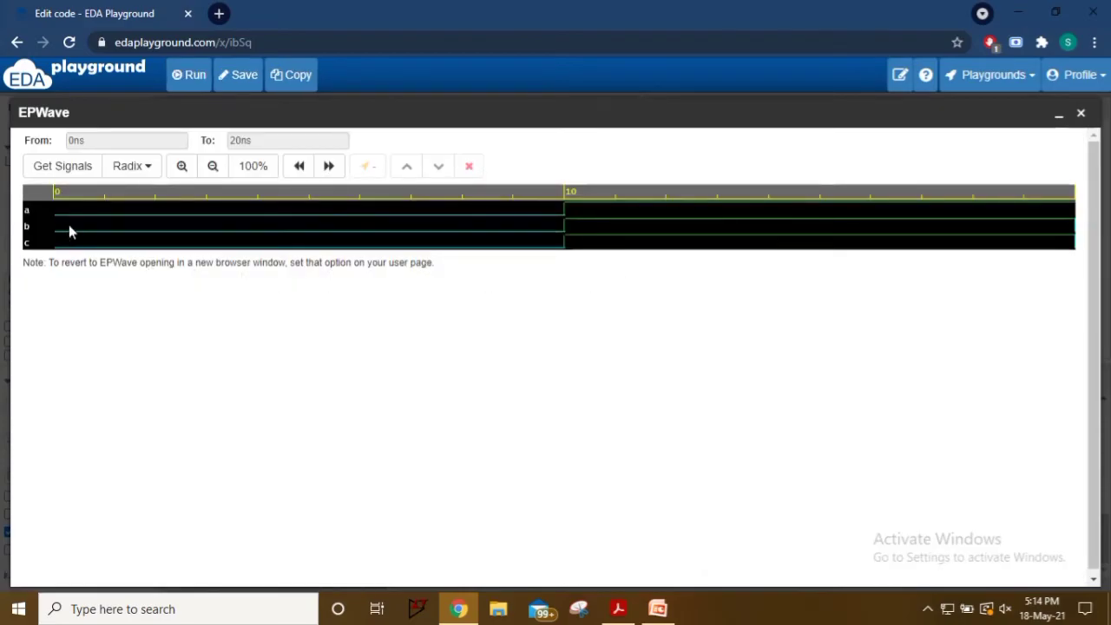
{"action": "mouse_move", "coordinate": [59, 222]}
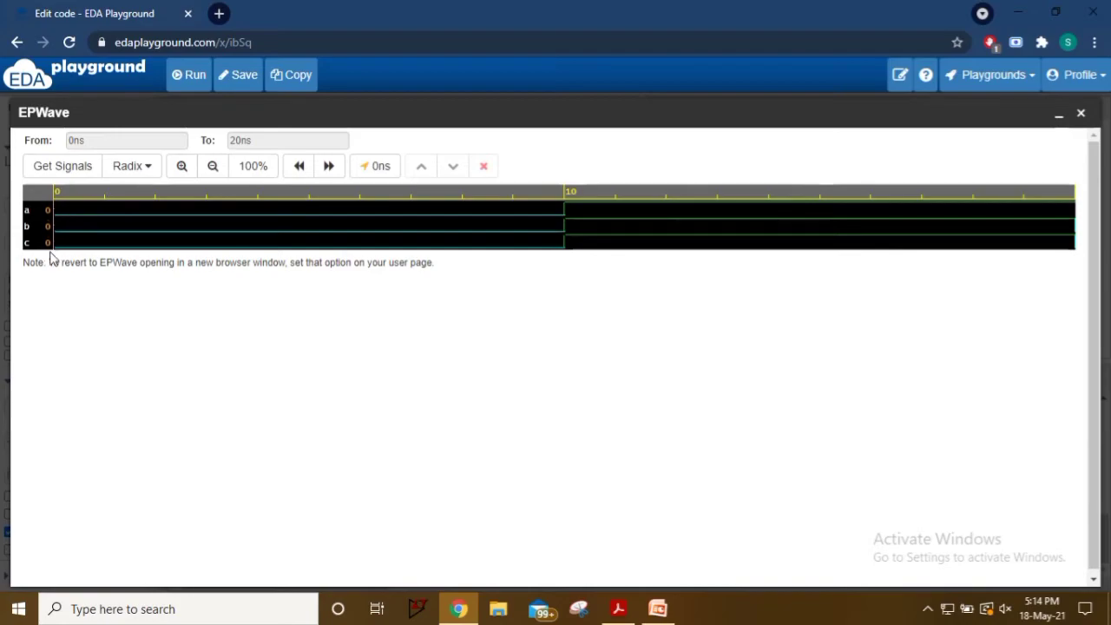
{"action": "mouse_move", "coordinate": [564, 211]}
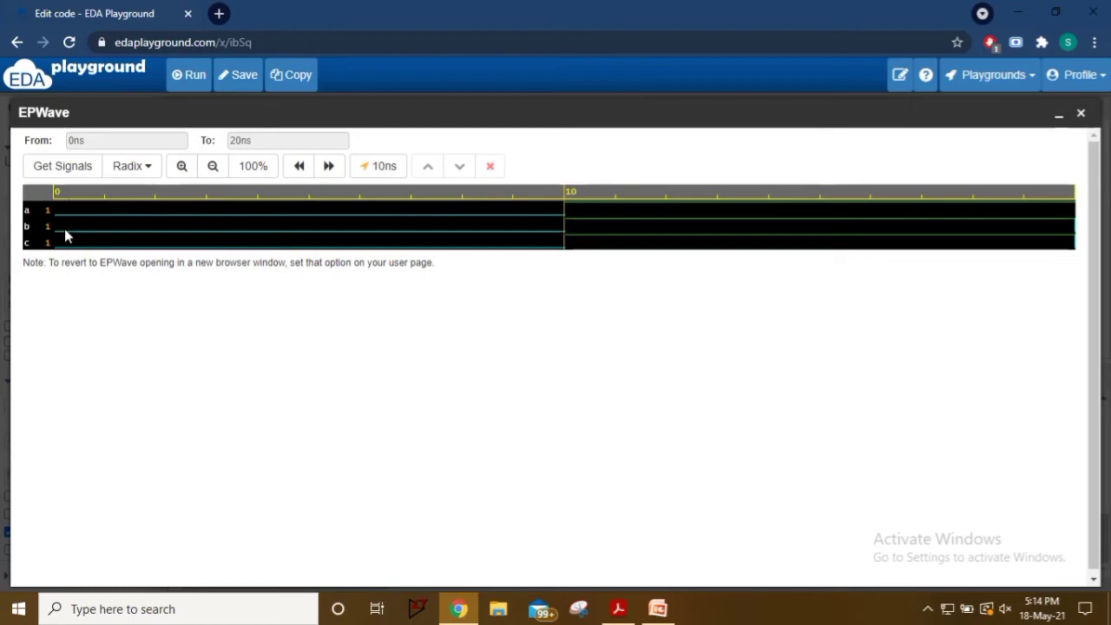
{"action": "mouse_move", "coordinate": [1076, 214]}
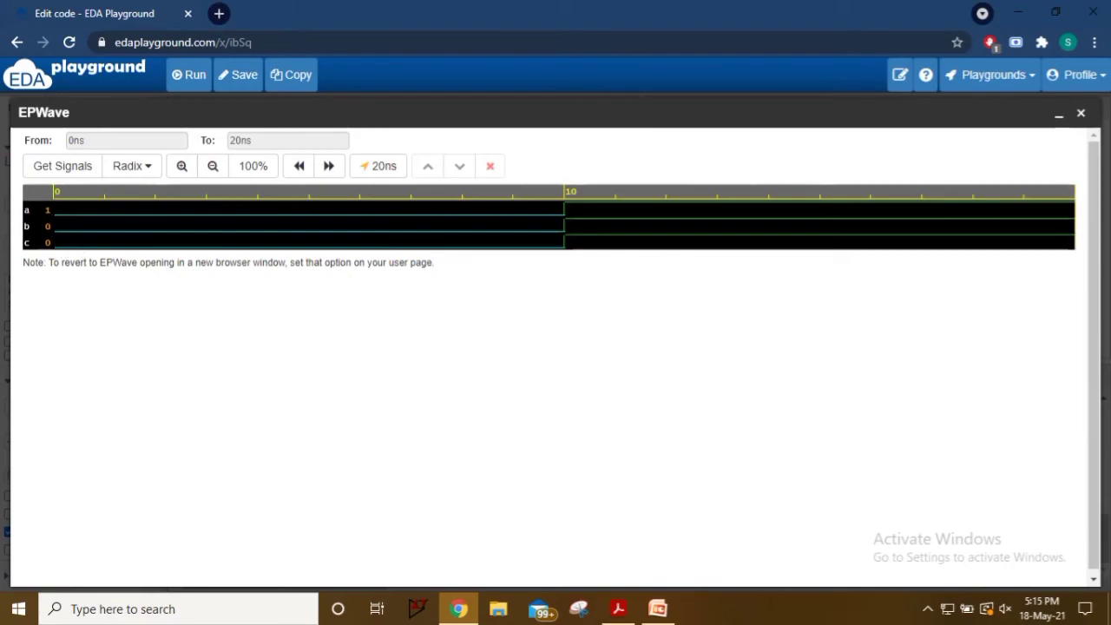
- Close EPWave to show the VCS log ending with Done
{"action": "left_click", "coordinate": [1081, 113]}
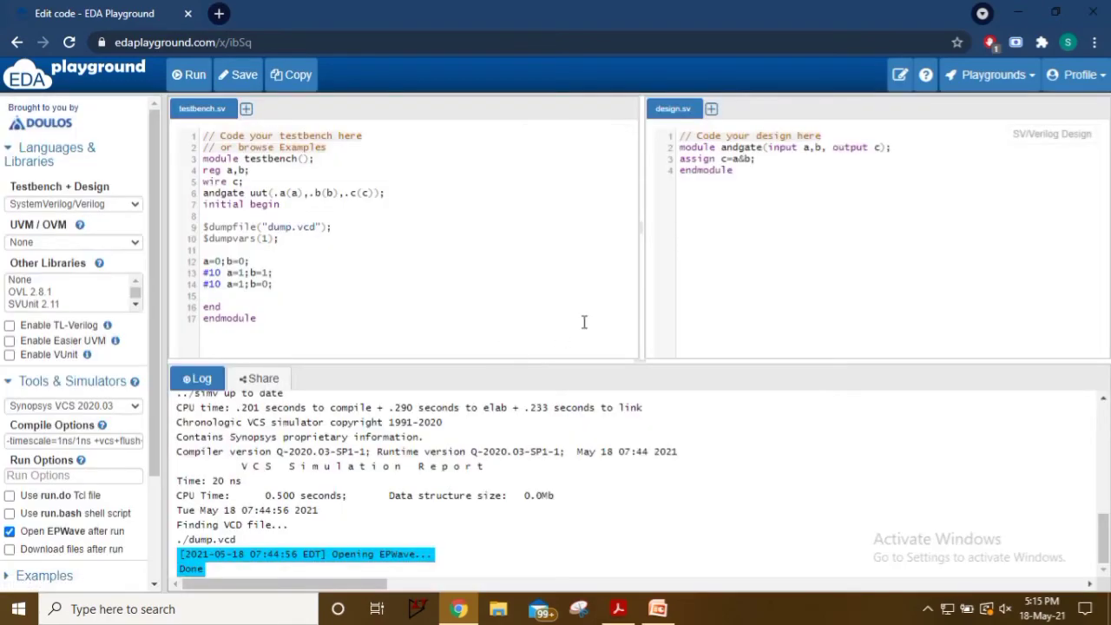
{"action": "mouse_move", "coordinate": [347, 308]}
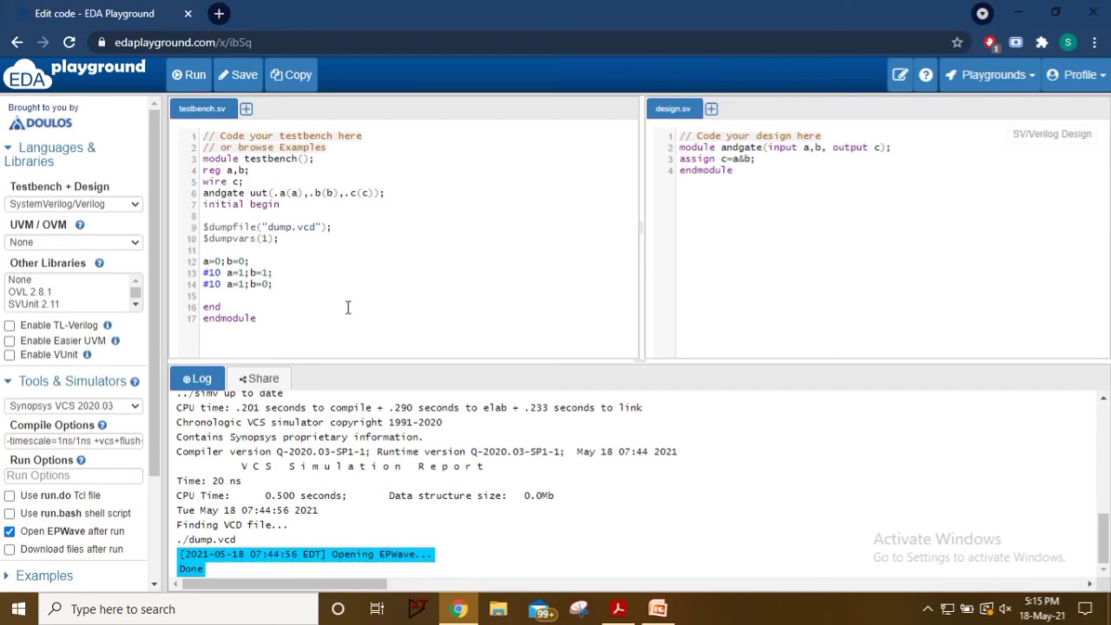
{"action": "mouse_move", "coordinate": [347, 299]}
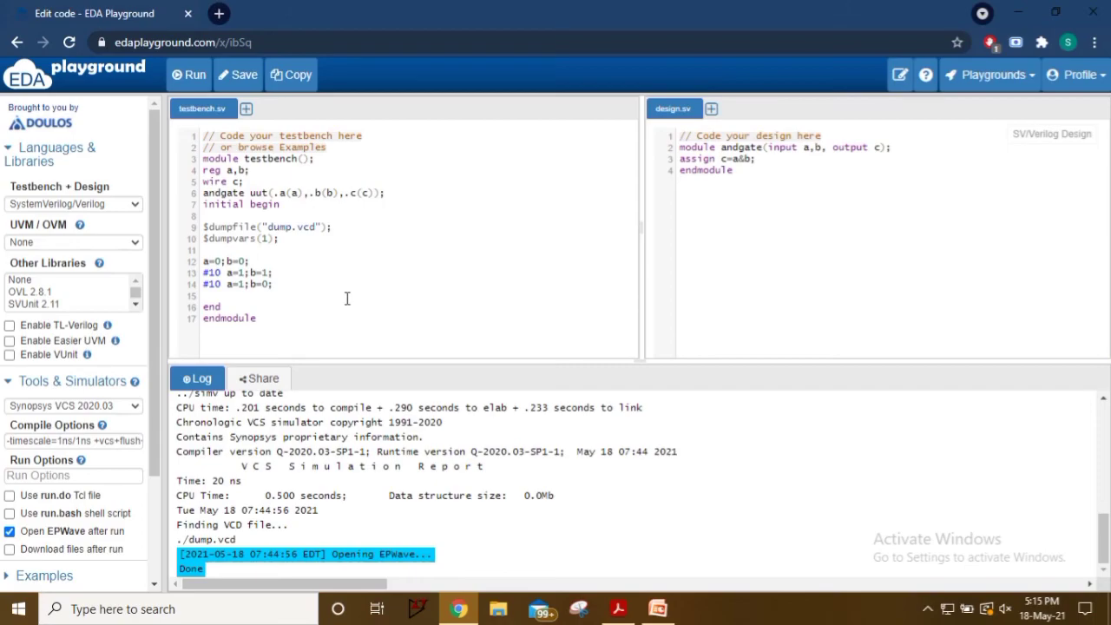
{"action": "mouse_move", "coordinate": [329, 316]}
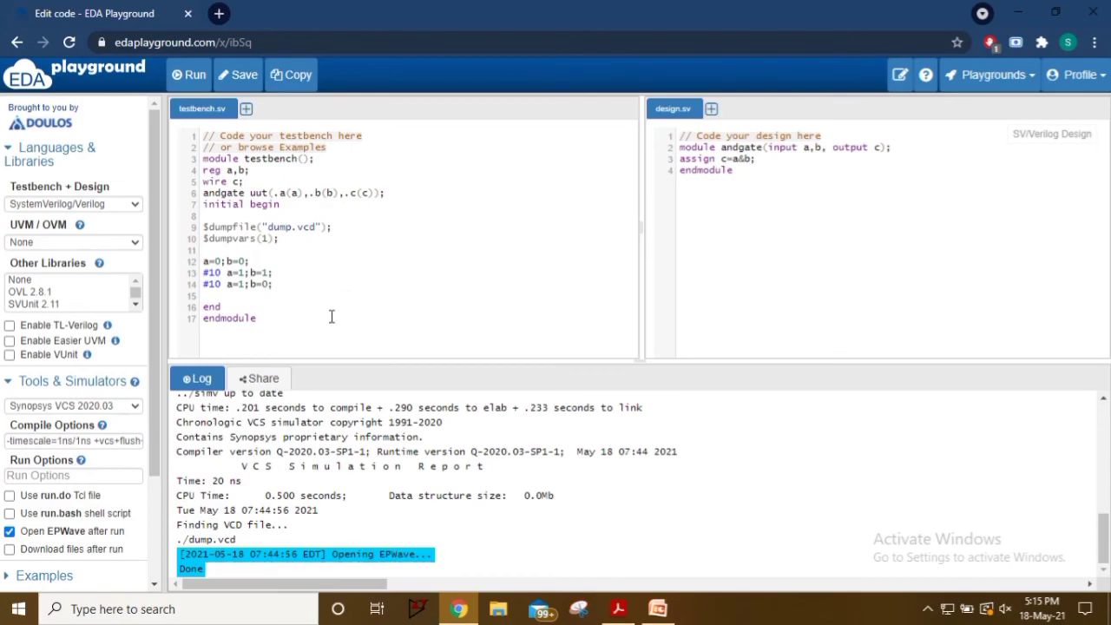
{"action": "mouse_move", "coordinate": [351, 304]}
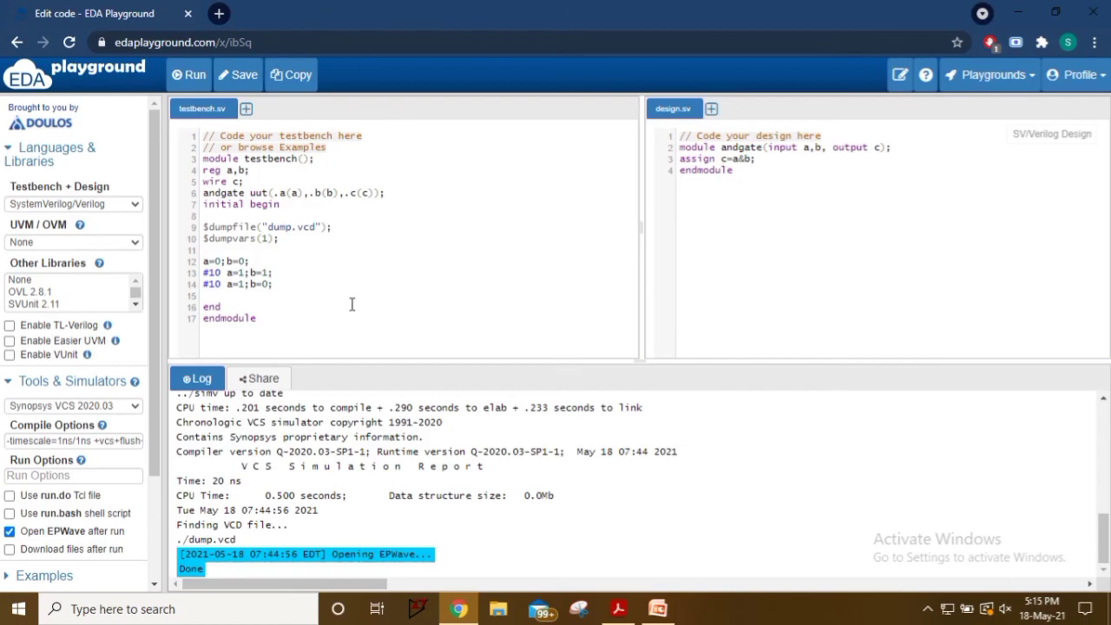